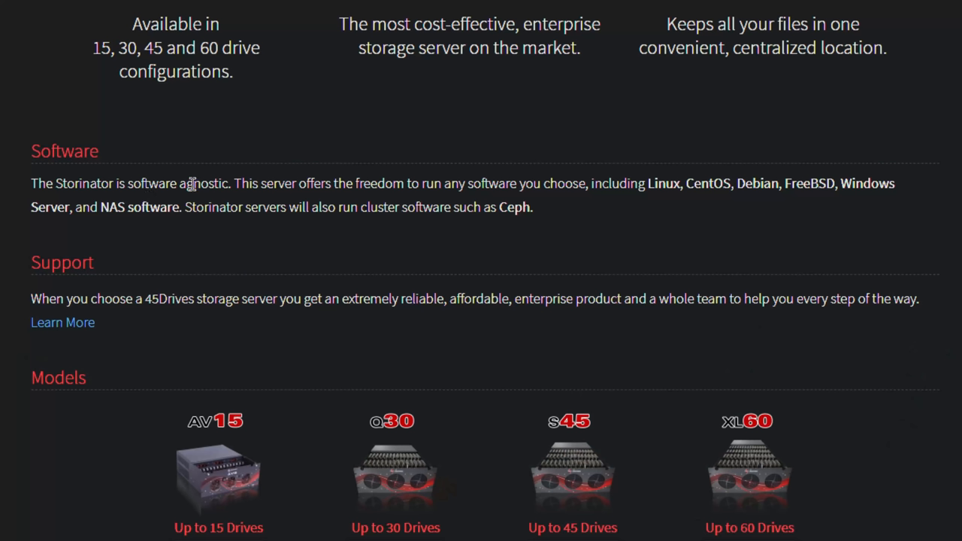
Highlight the 'software agnostic' claim, FreeBSD, Windows, NAS software, and the Houston tagline
left_click_drag(54, 183, 231, 183)
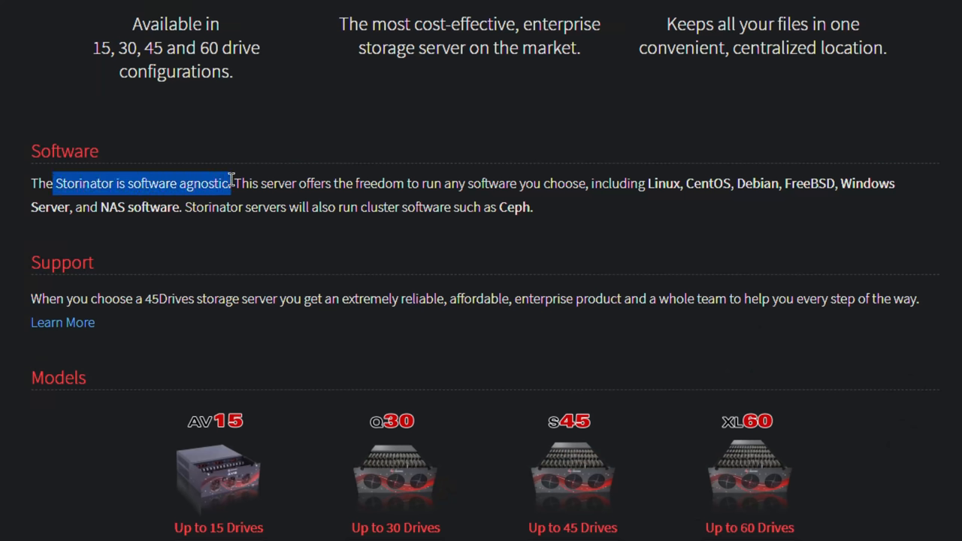
double_click(663, 184)
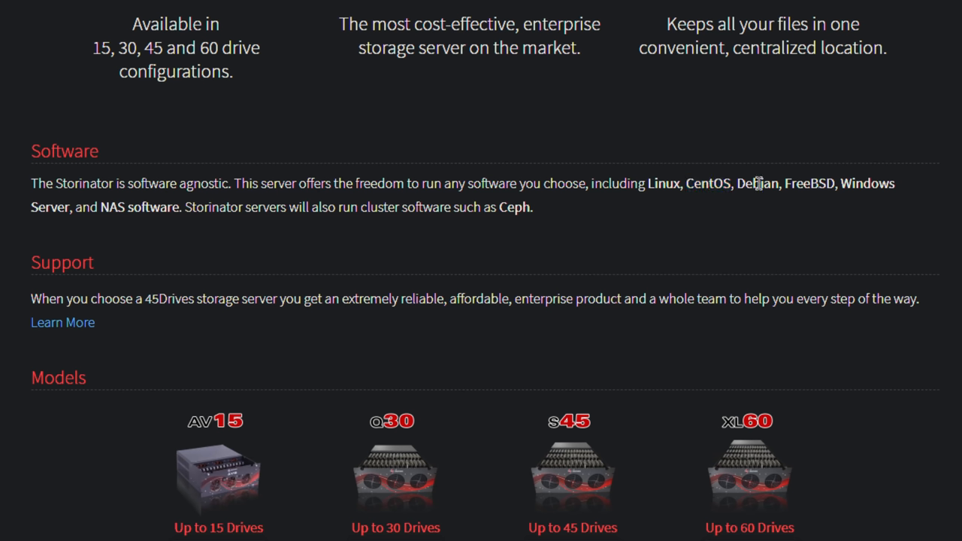
double_click(810, 183)
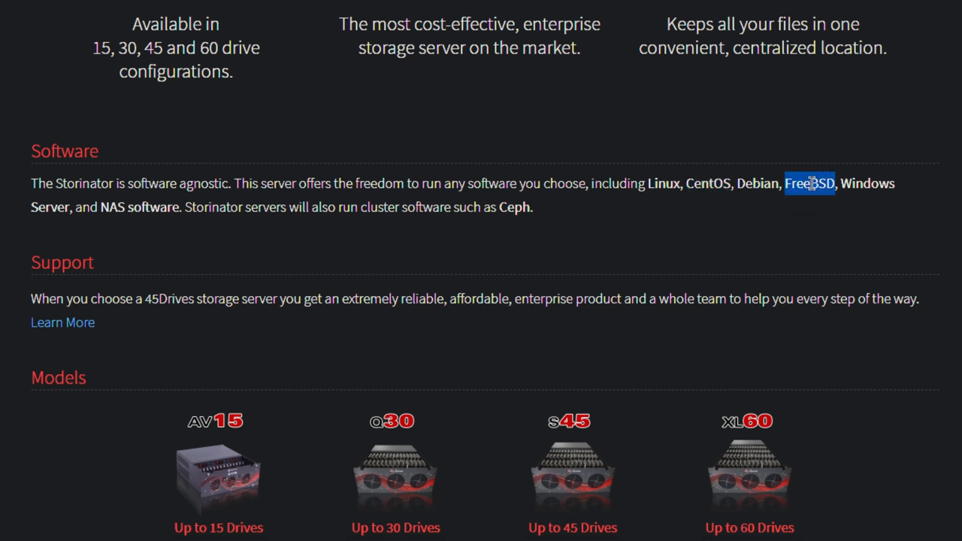
double_click(868, 183)
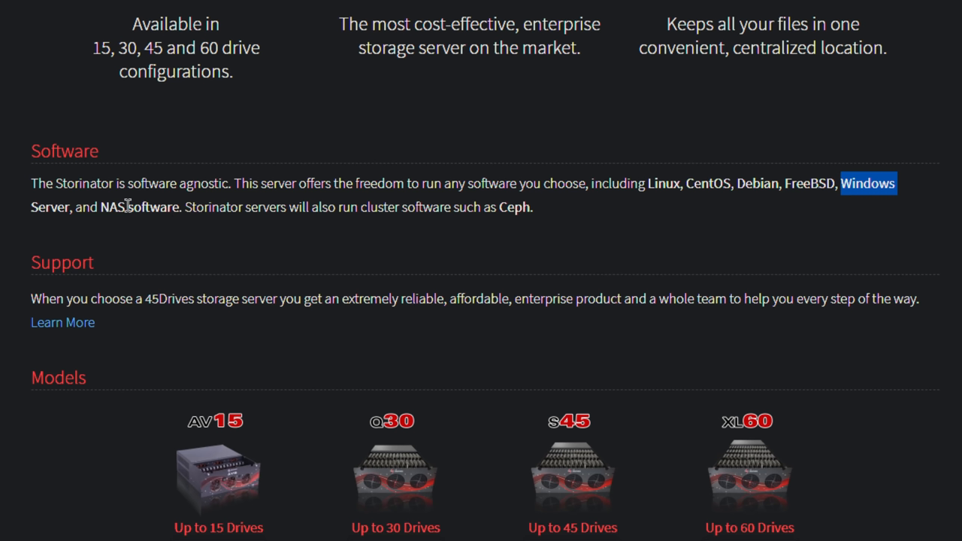
double_click(153, 206)
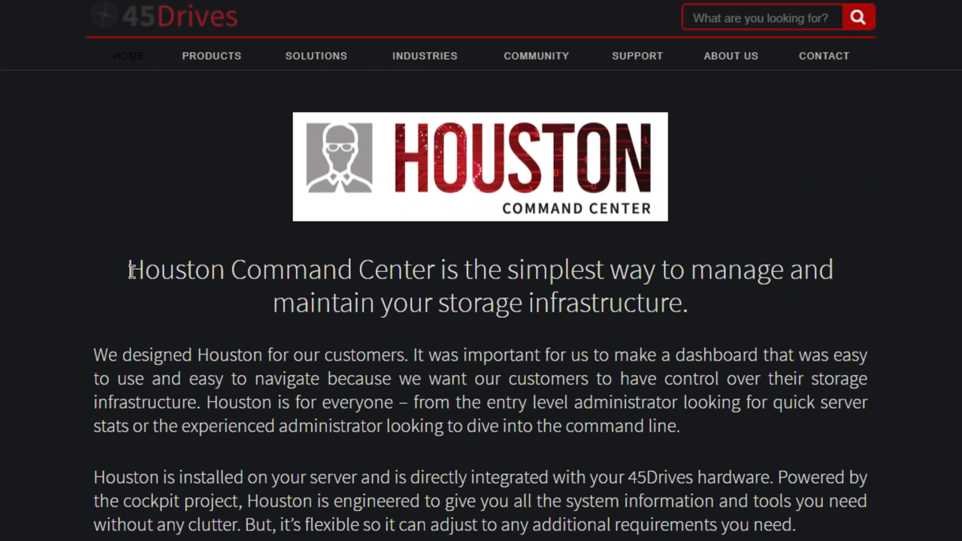
left_click_drag(130, 269, 434, 269)
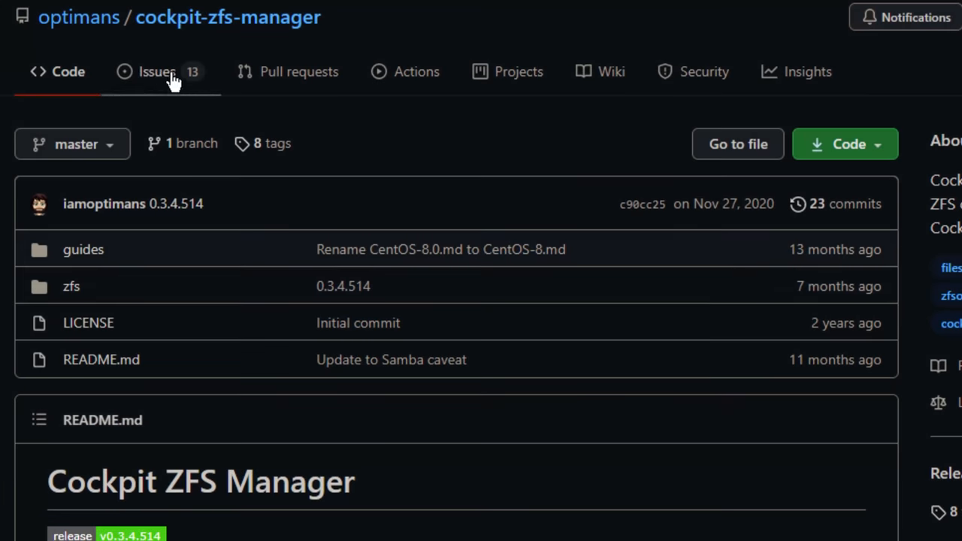
mouse_move(79, 18)
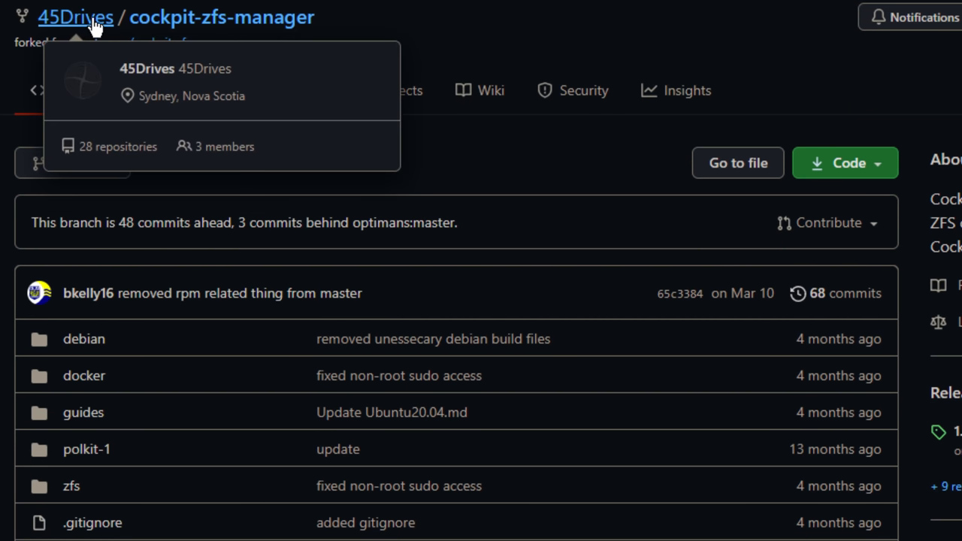
mouse_move(173, 30)
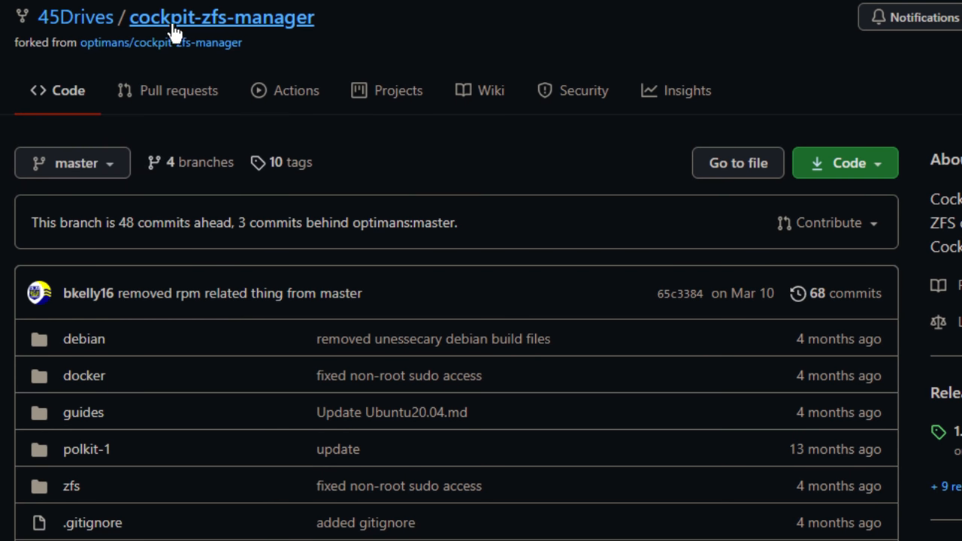
mouse_move(193, 24)
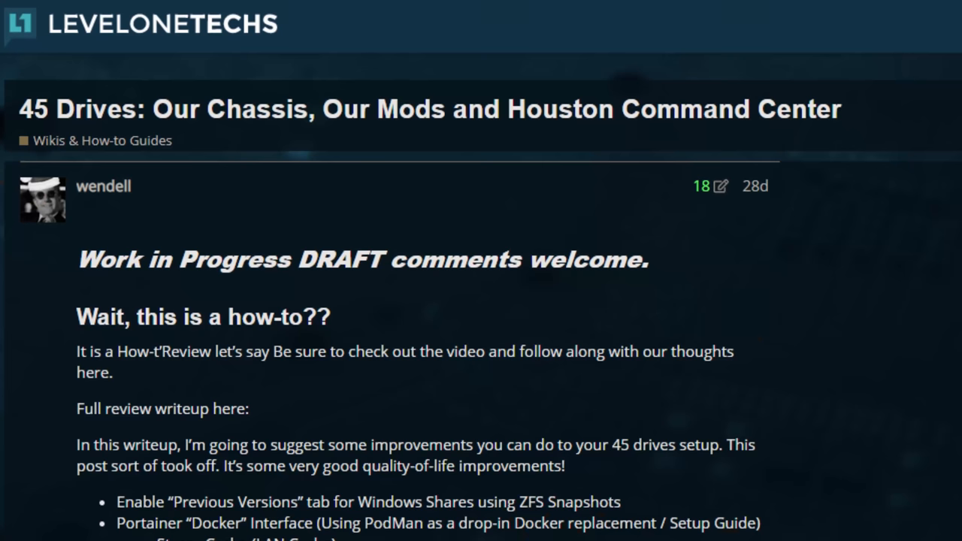
Scroll the 45 Drives forum post down to its bulleted list of suggested improvements
scroll("down", 3)
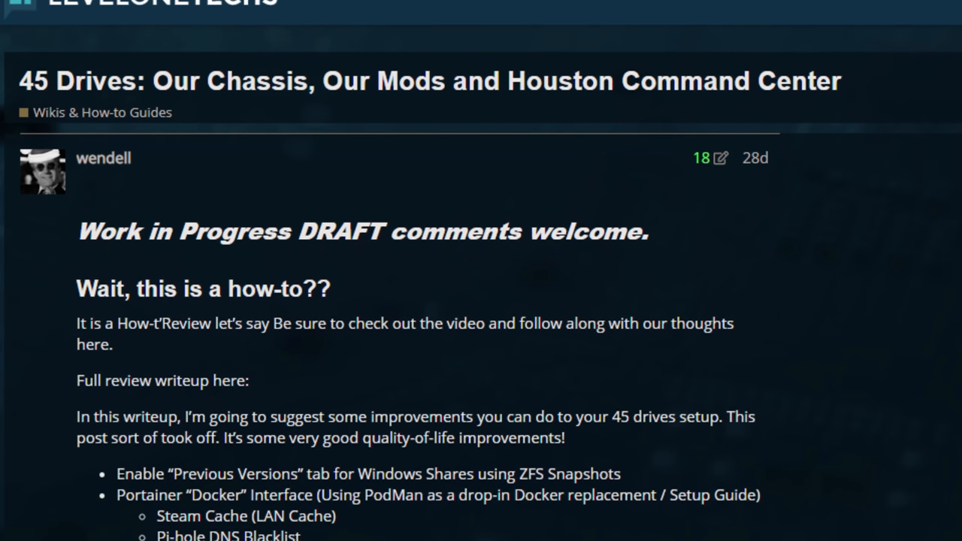
scroll("down", 3)
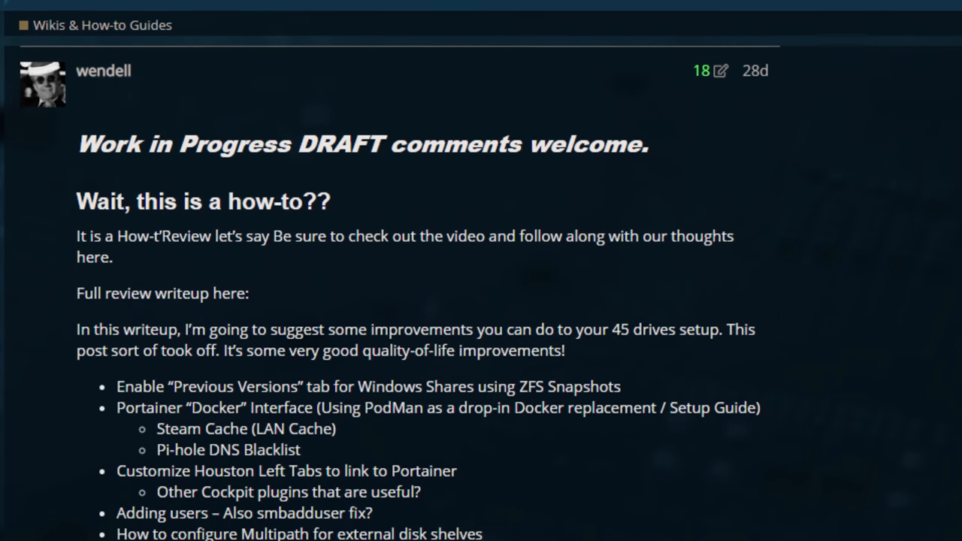
scroll("down", 3)
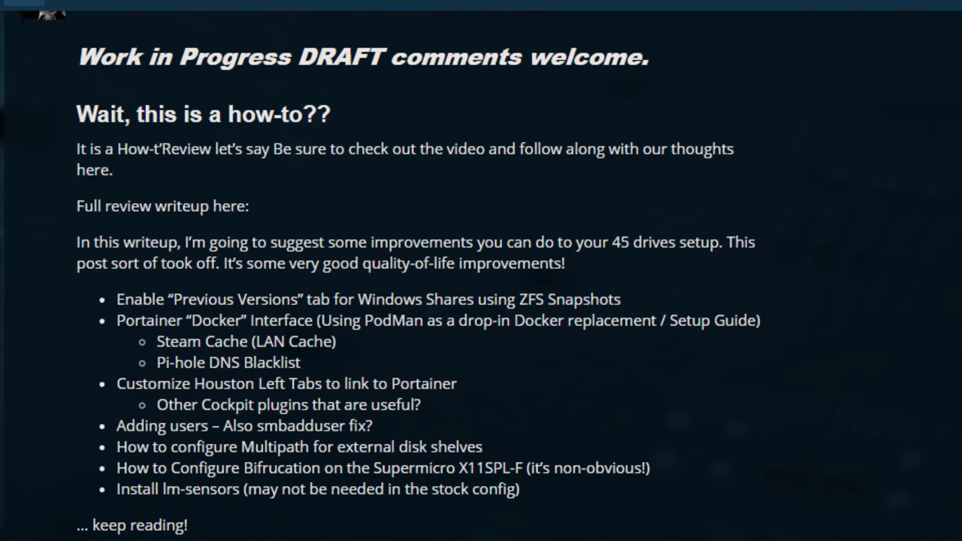
scroll("down", 3)
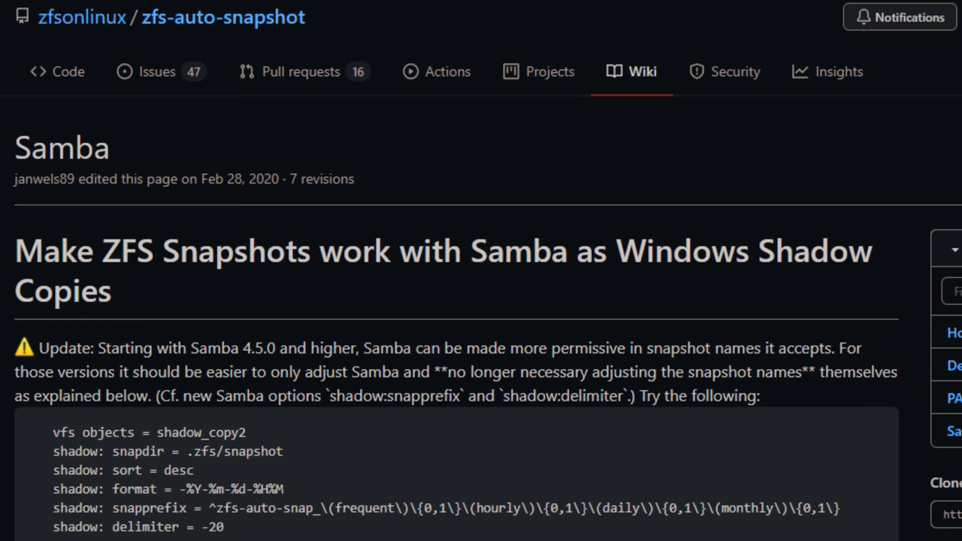
scroll("down", 3)
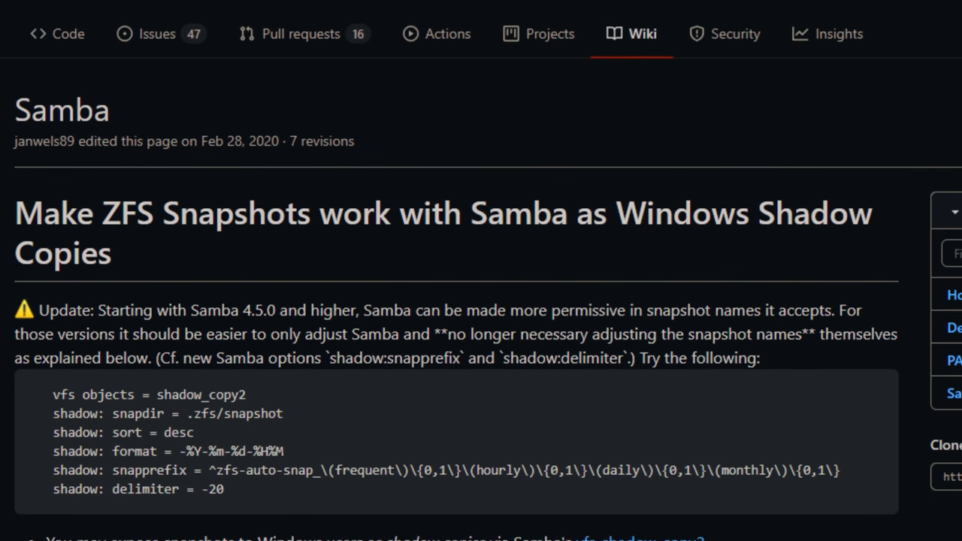
scroll("down", 3)
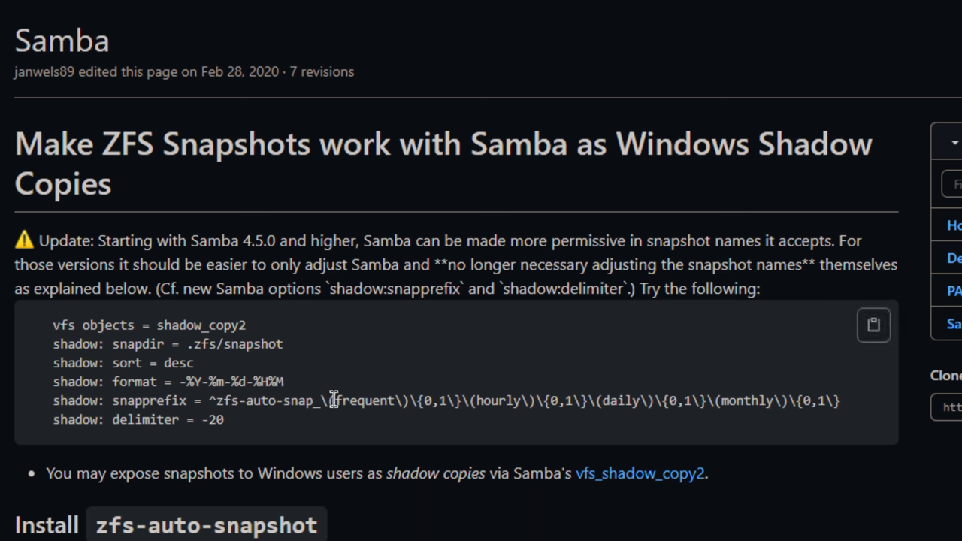
double_click(444, 400)
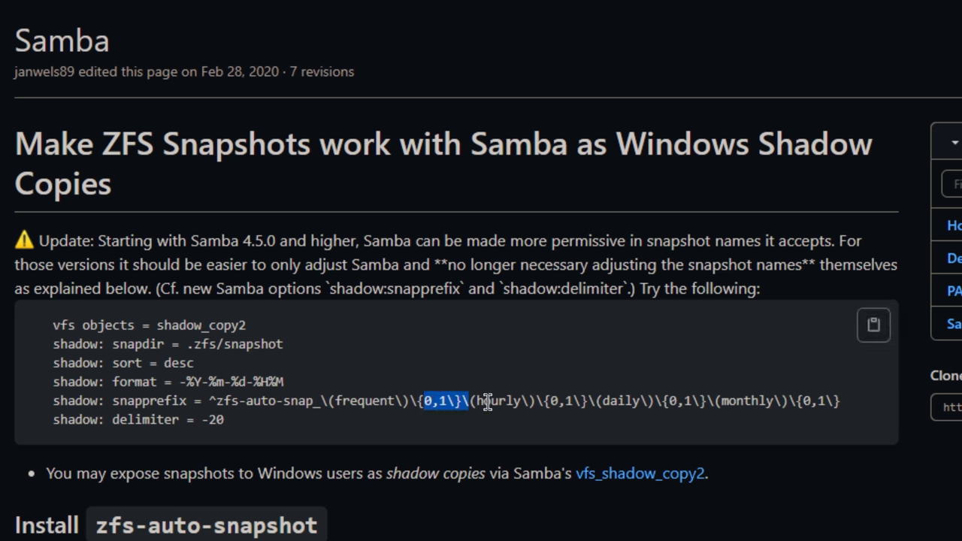
double_click(626, 401)
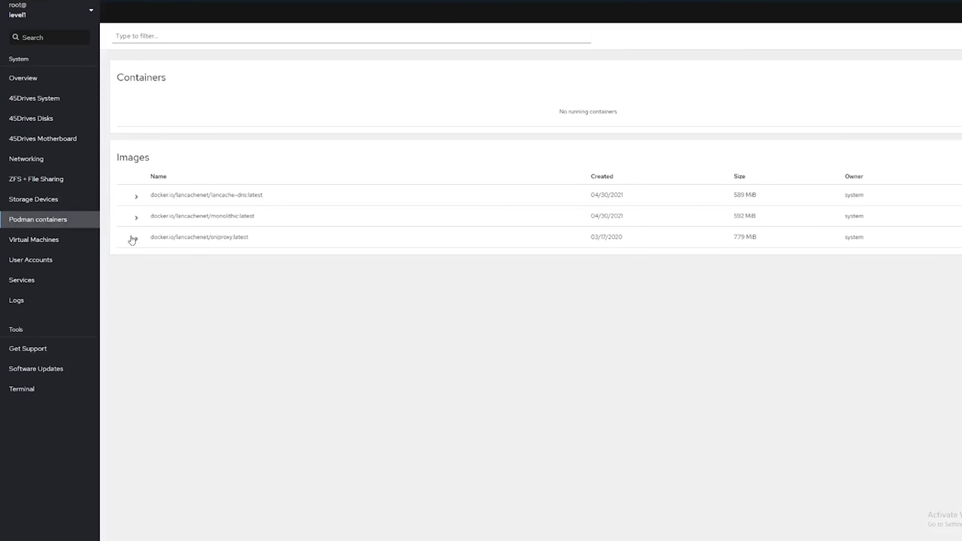
Expand the sniproxy and lancache-dns image details, then cancel the Run image form
left_click(136, 216)
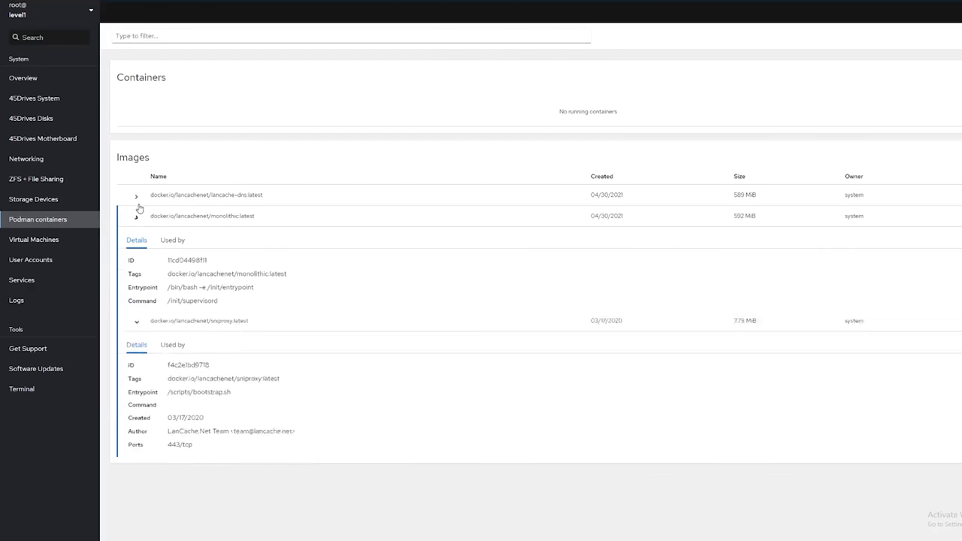
left_click(136, 194)
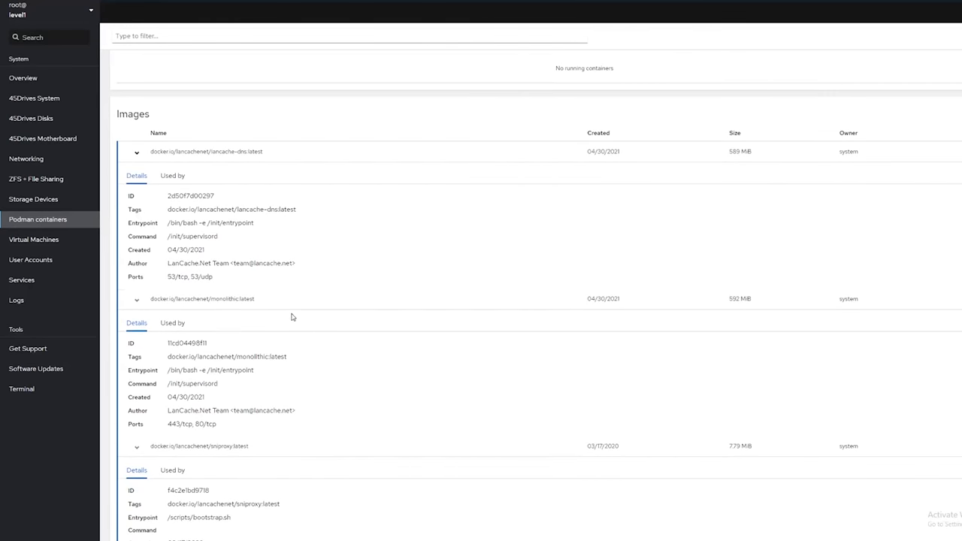
mouse_move(254, 247)
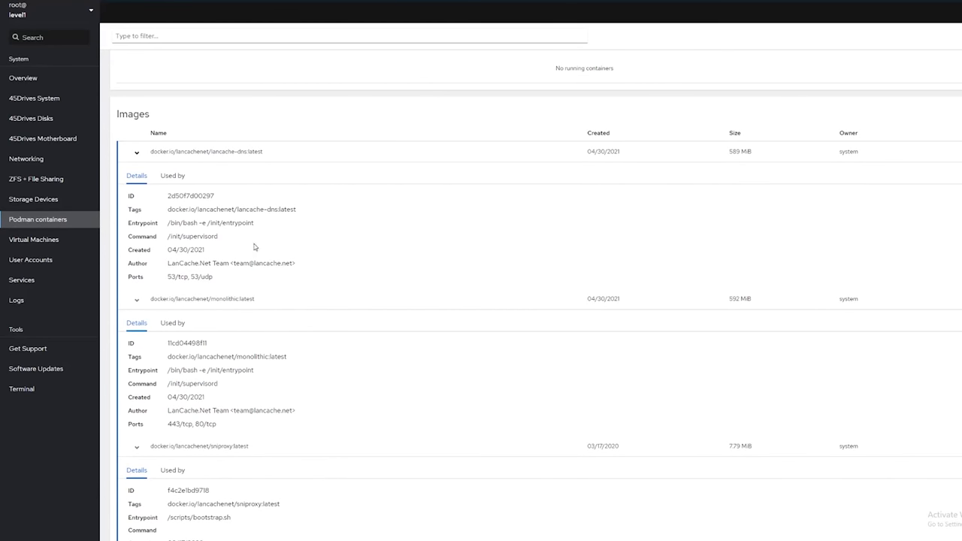
scroll("up", 3)
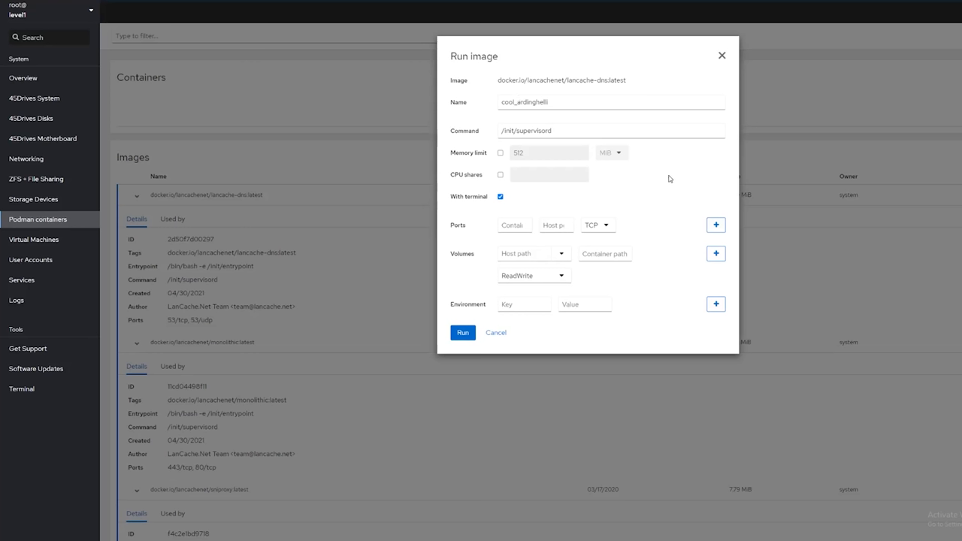
left_click(495, 333)
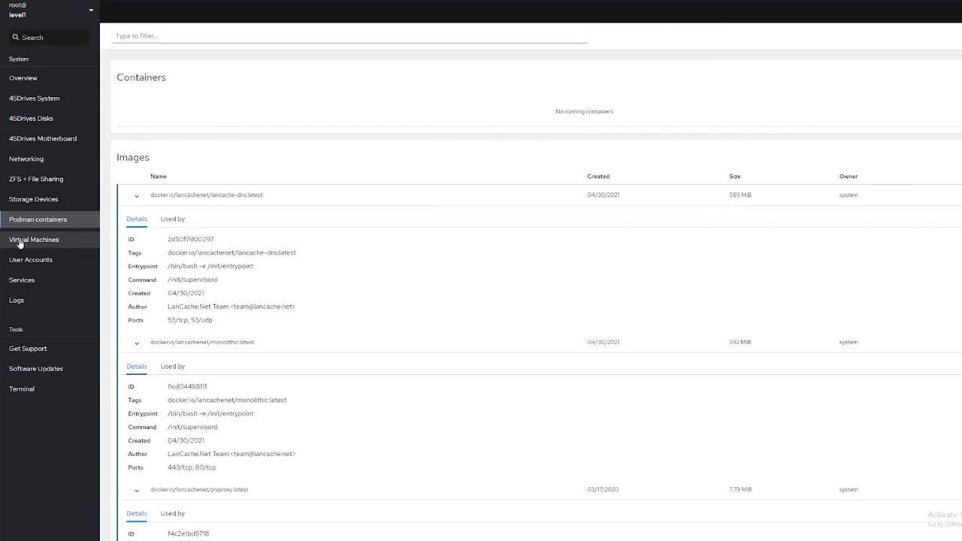
mouse_move(37, 219)
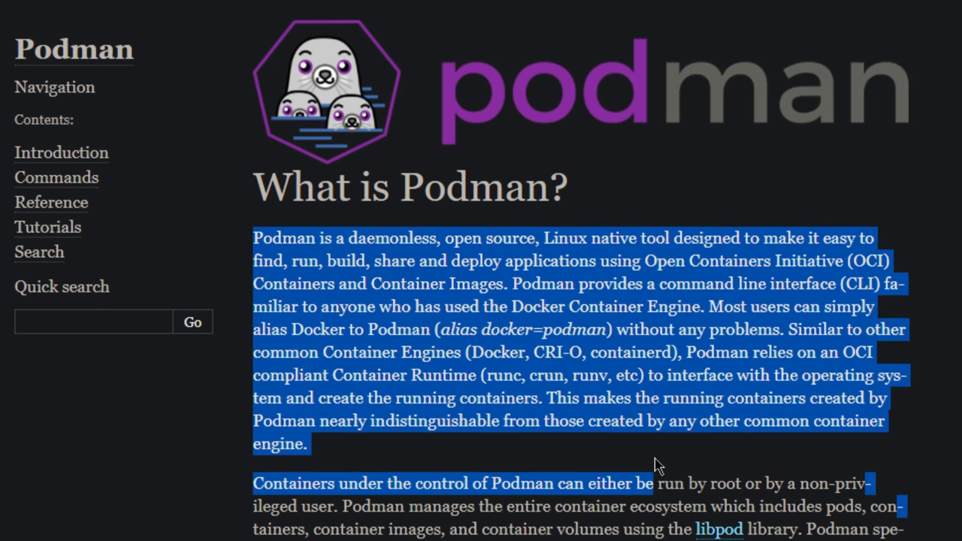
Open the Libpod API reference and scroll through it
left_click(263, 113)
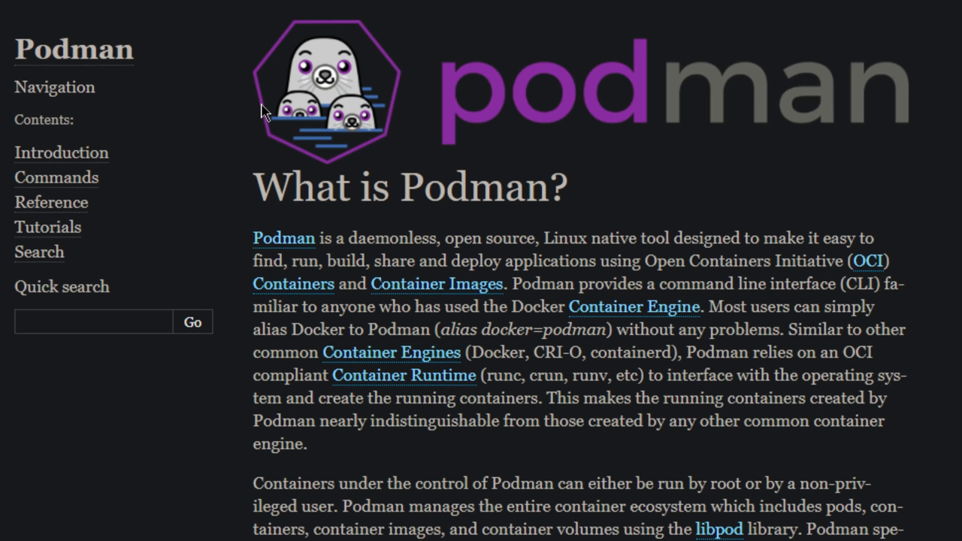
mouse_move(628, 176)
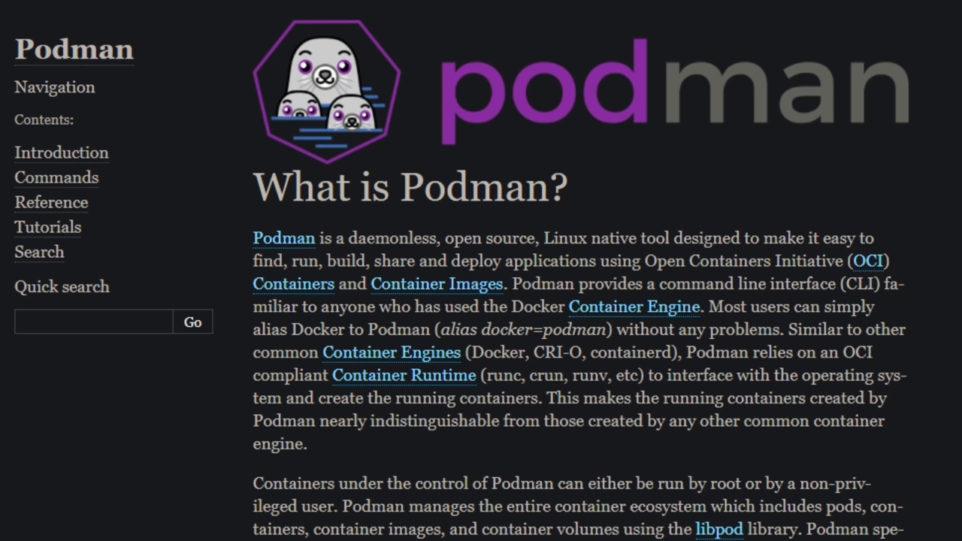
left_click(719, 529)
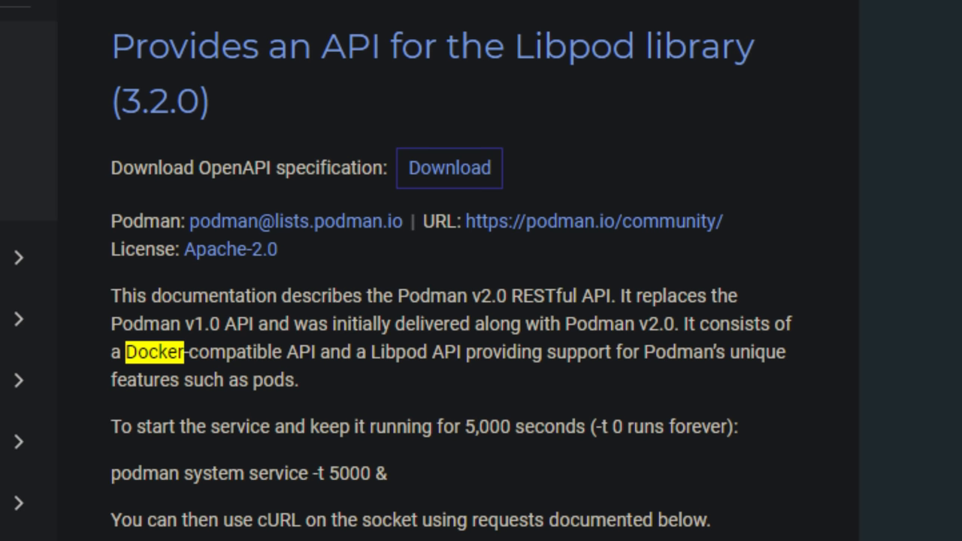
scroll("down", 3)
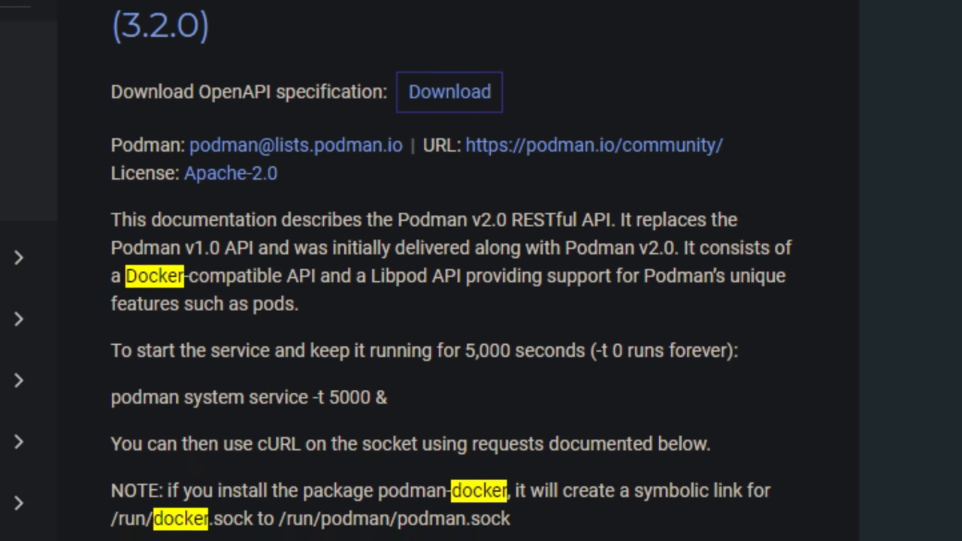
scroll("down", 3)
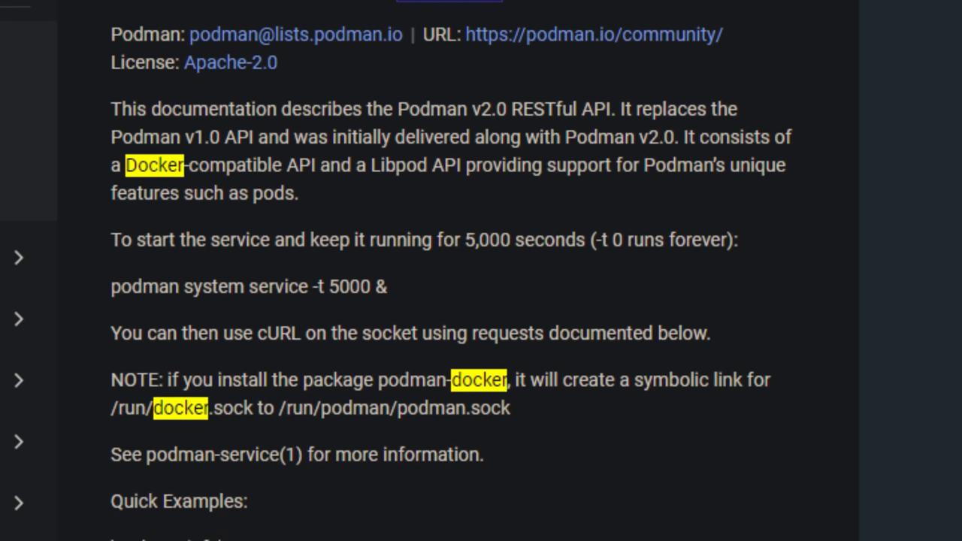
scroll("down", 3)
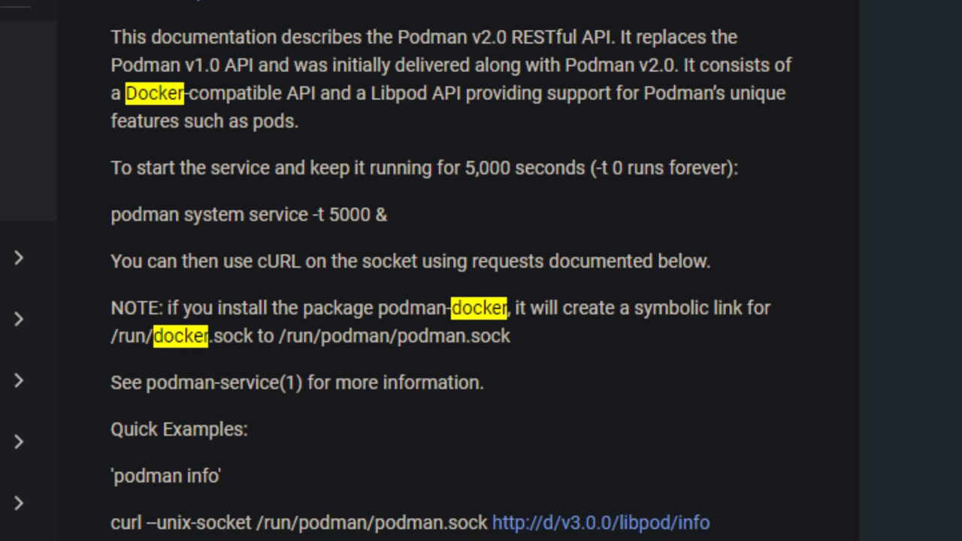
scroll("down", 3)
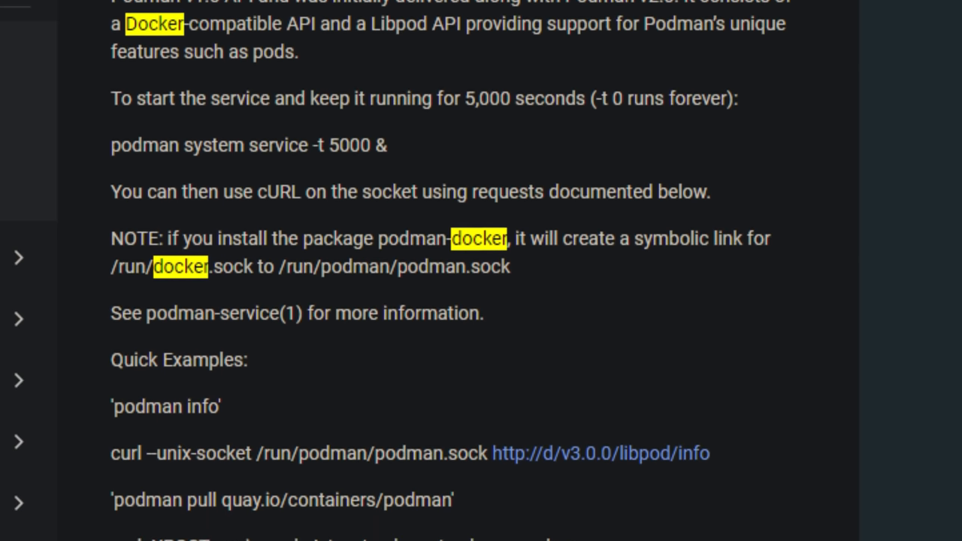
scroll("down", 3)
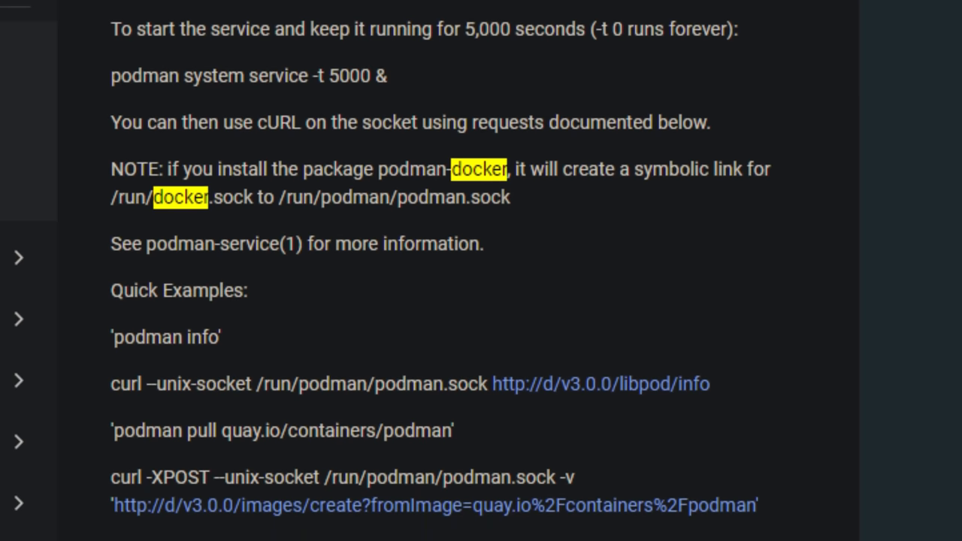
scroll("down", 3)
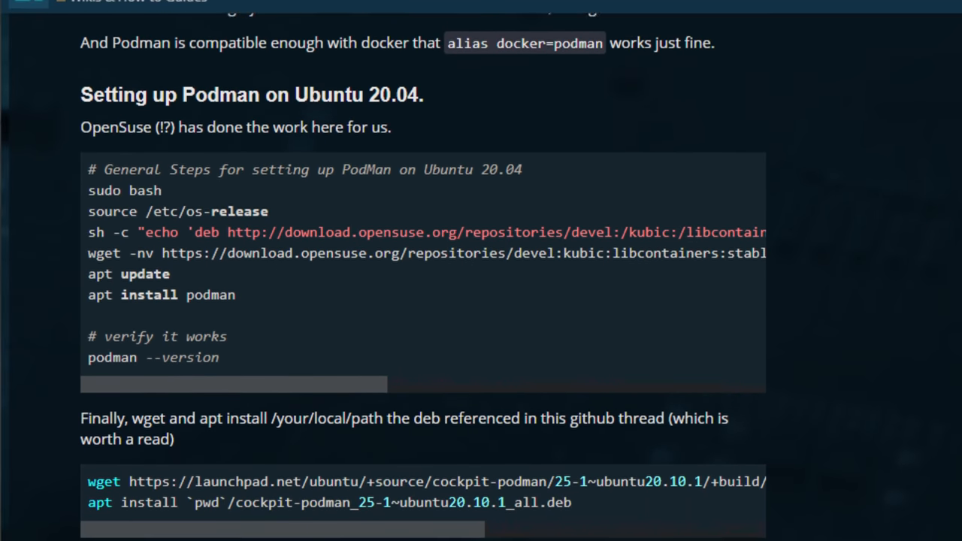
Scroll the Level1Techs Podman guide down to the cockpit-podman screenshot
scroll("down", 3)
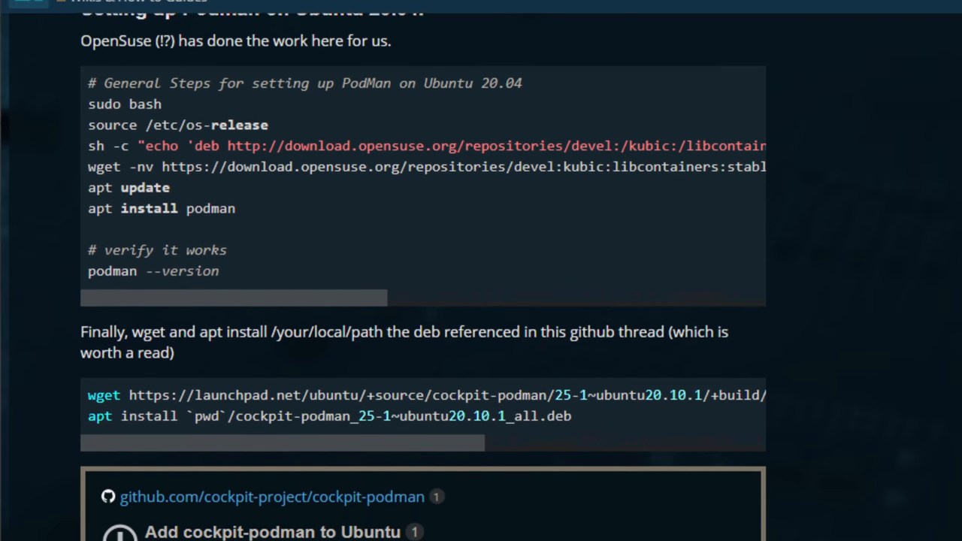
scroll("down", 3)
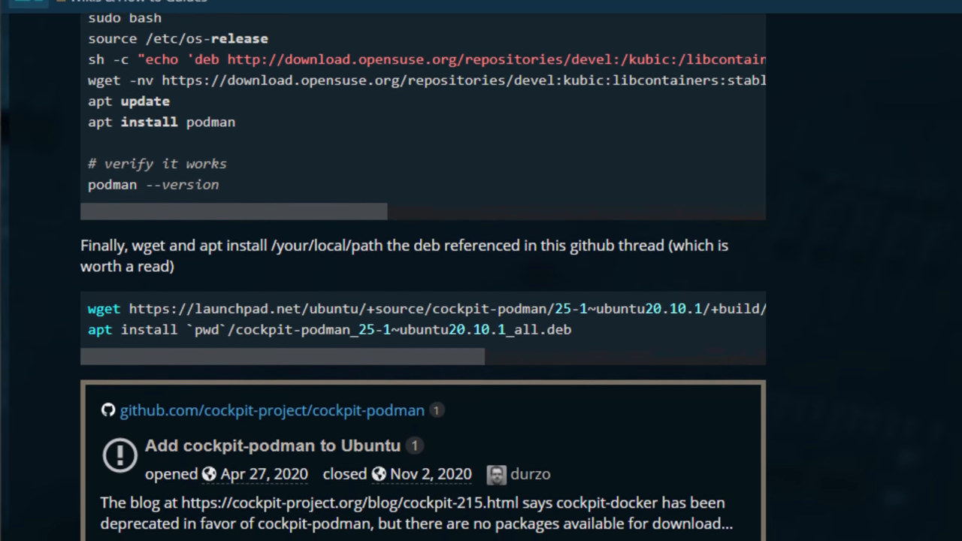
scroll("down", 3)
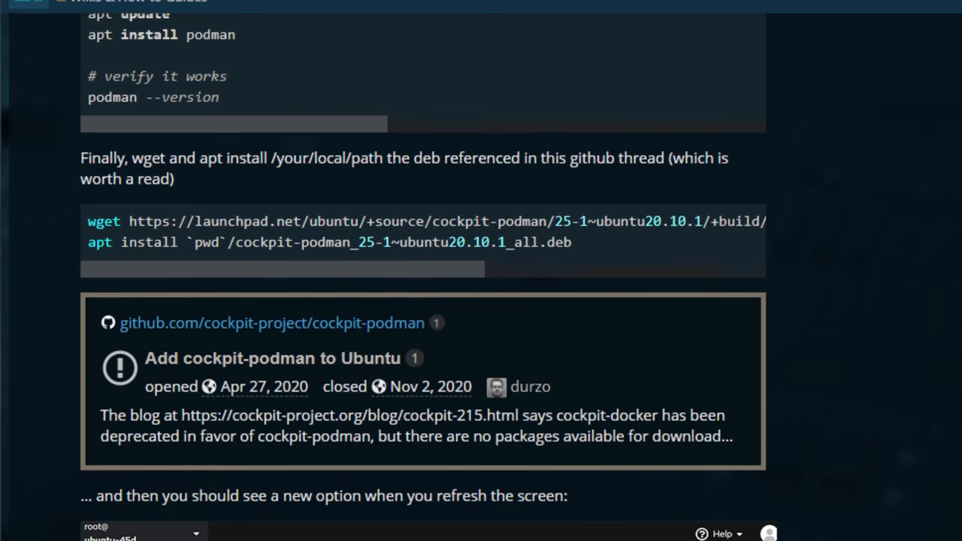
scroll("down", 3)
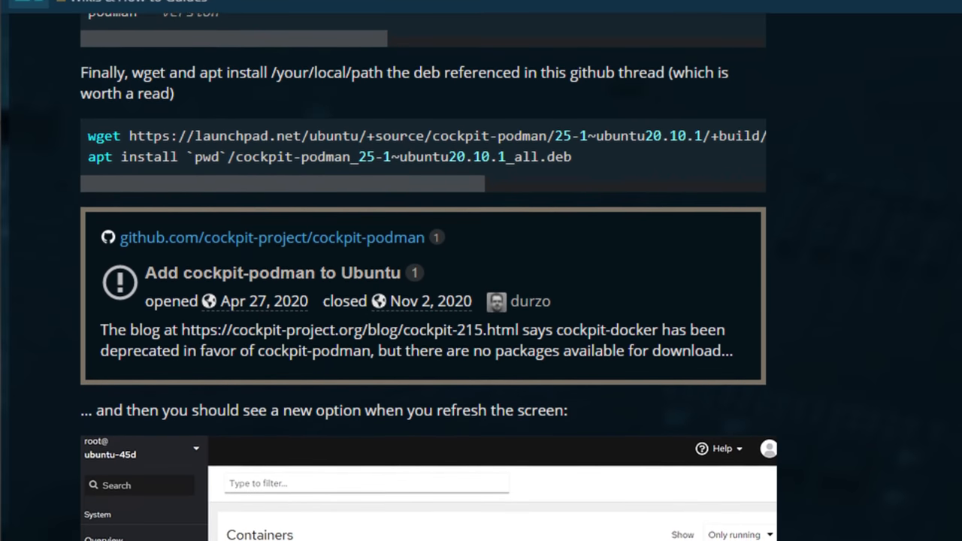
scroll("down", 3)
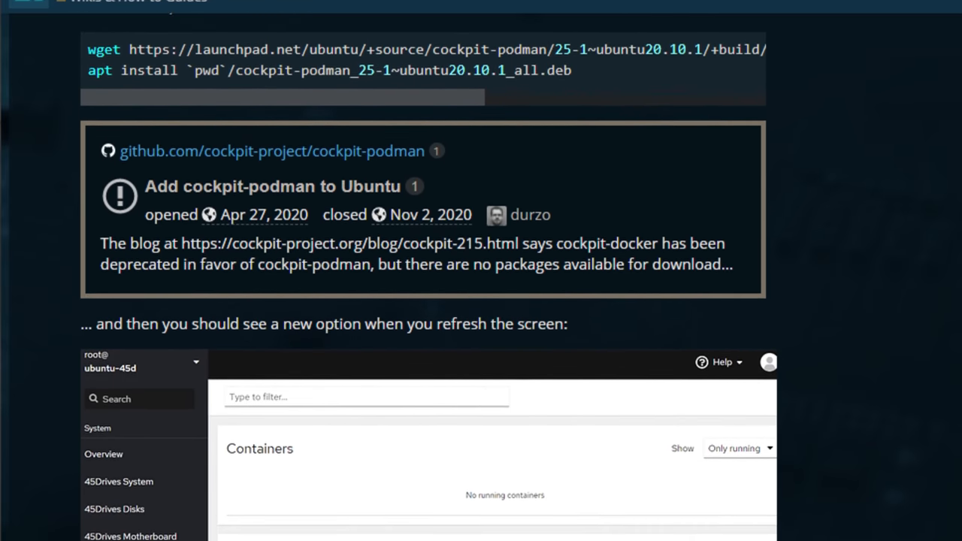
scroll("down", 3)
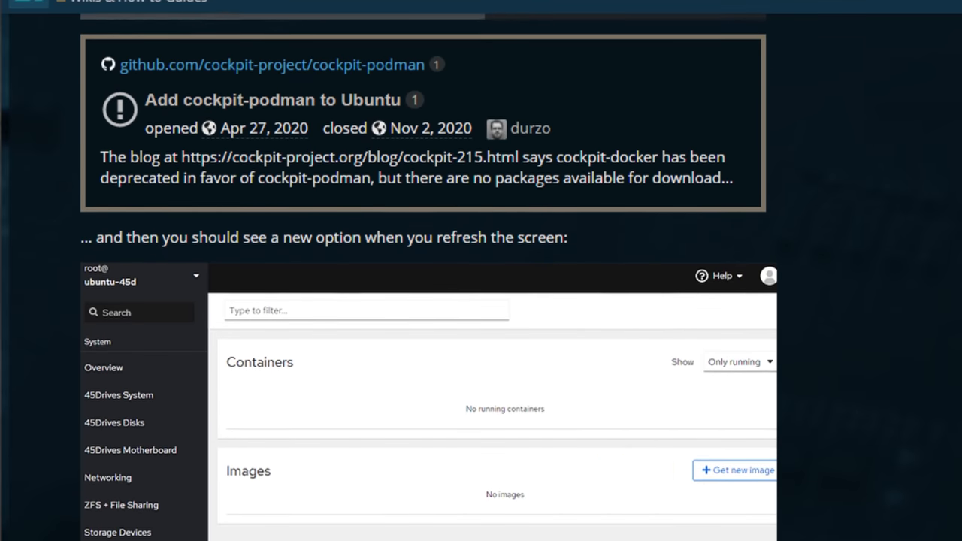
scroll("down", 3)
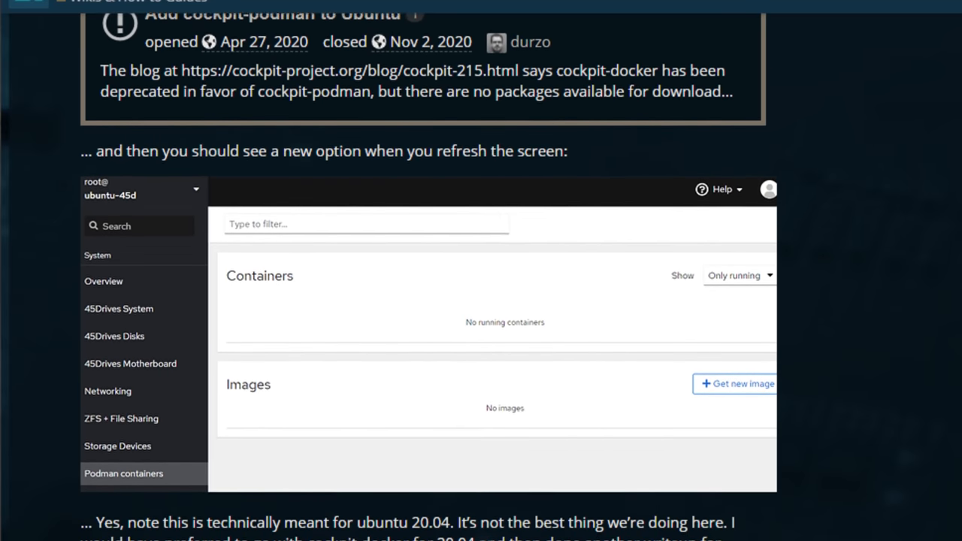
scroll("down", 3)
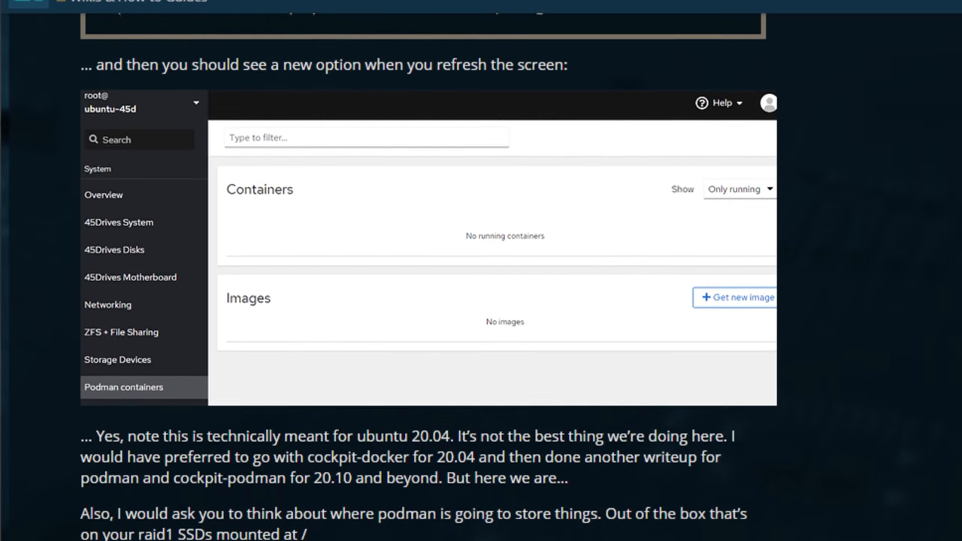
scroll("down", 3)
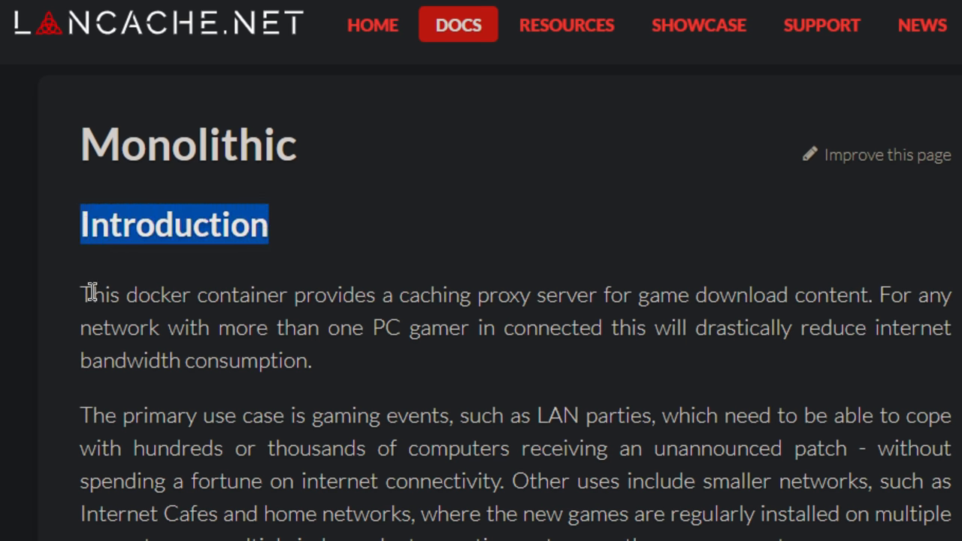
left_click_drag(89, 294, 334, 368)
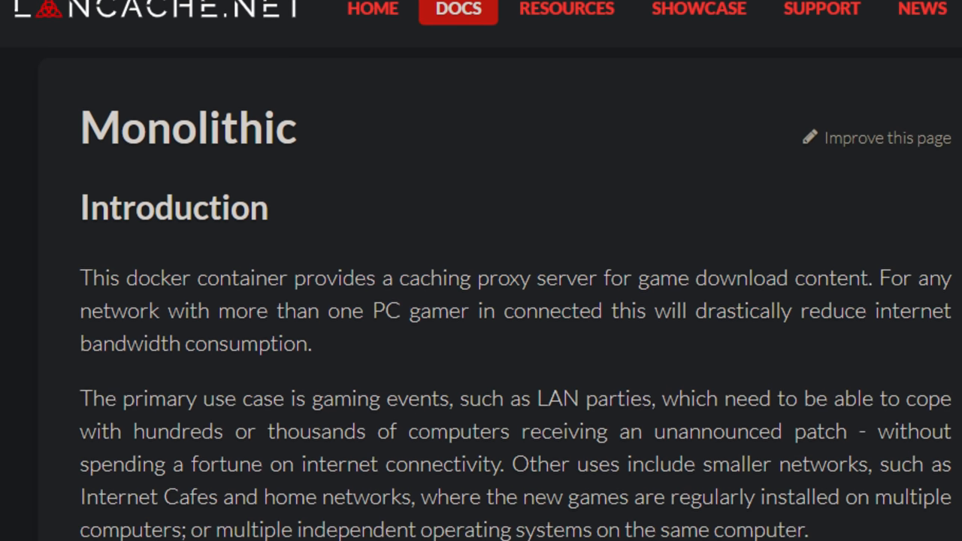
scroll("down", 3)
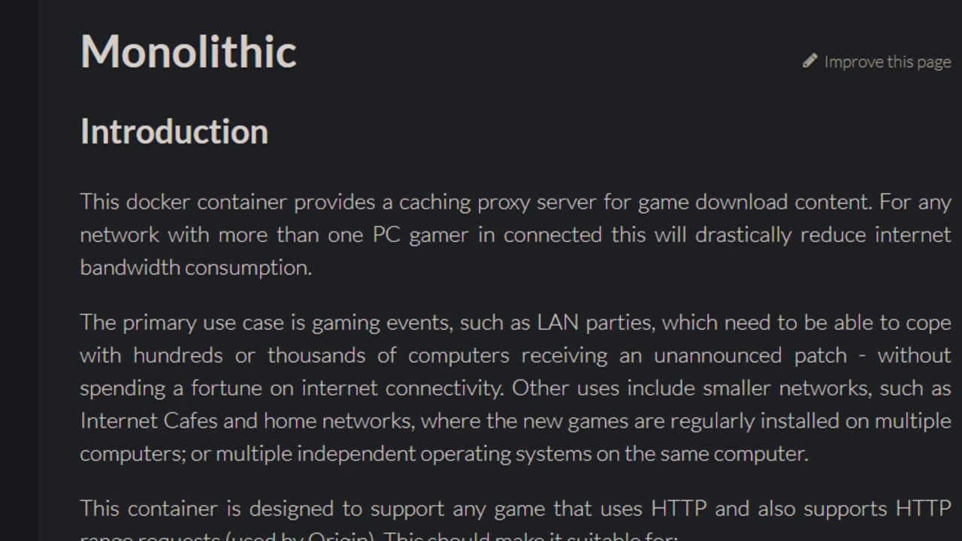
scroll("down", 3)
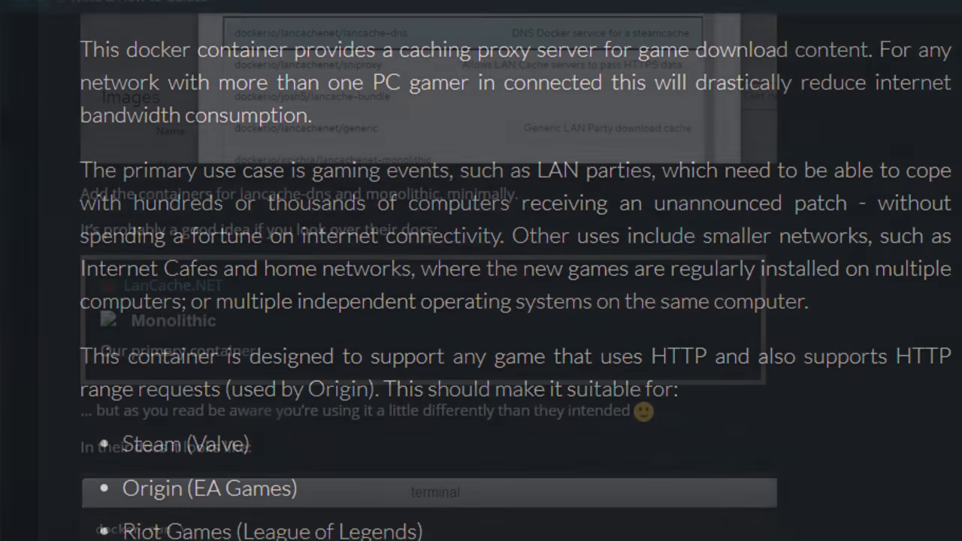
scroll("down", 3)
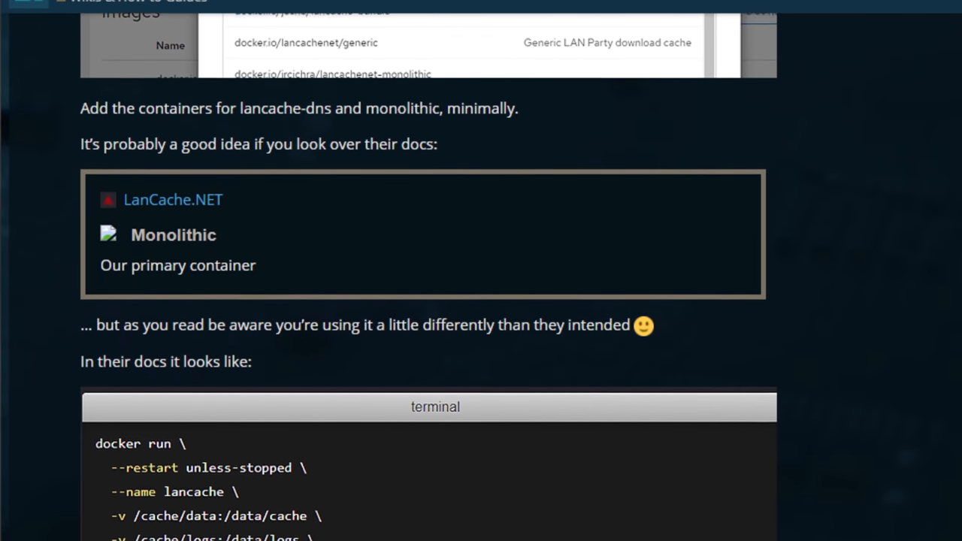
scroll("down", 3)
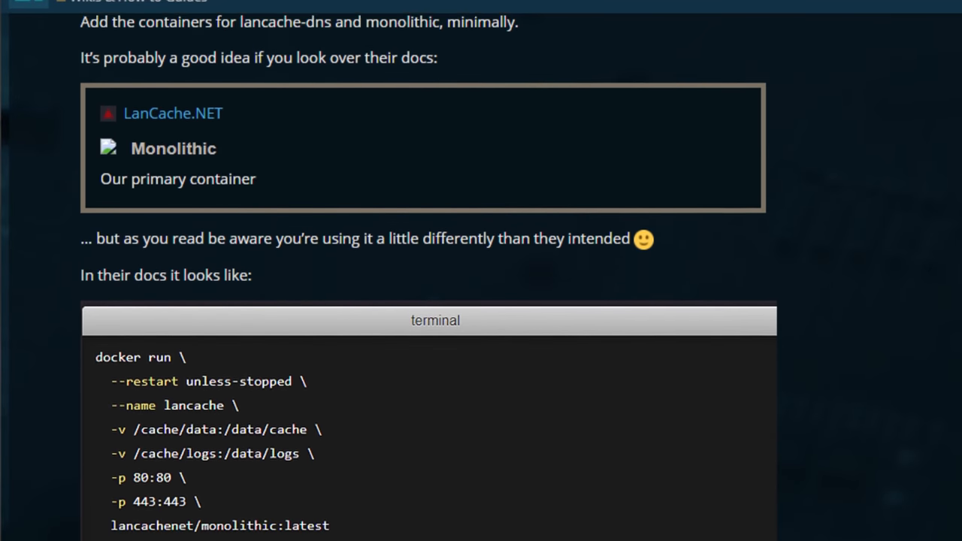
scroll("down", 3)
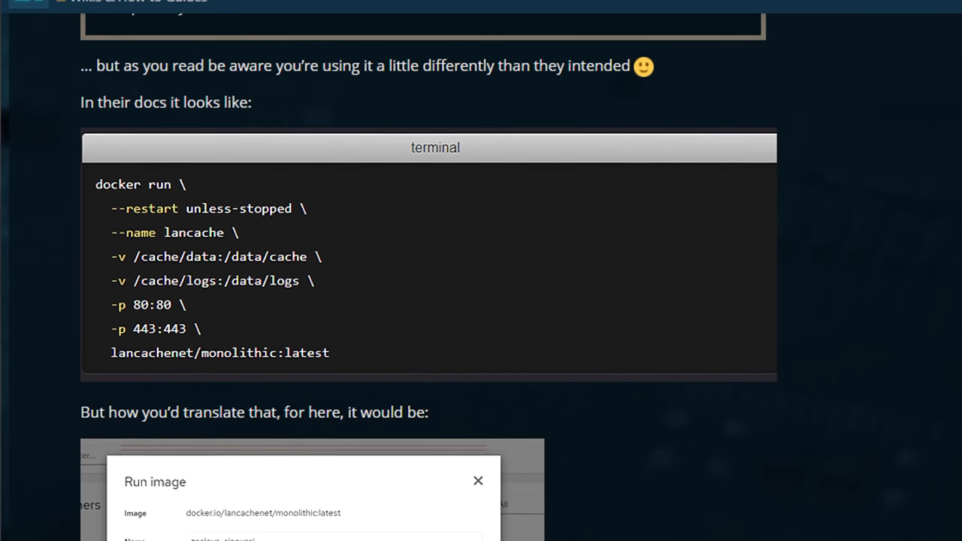
scroll("down", 3)
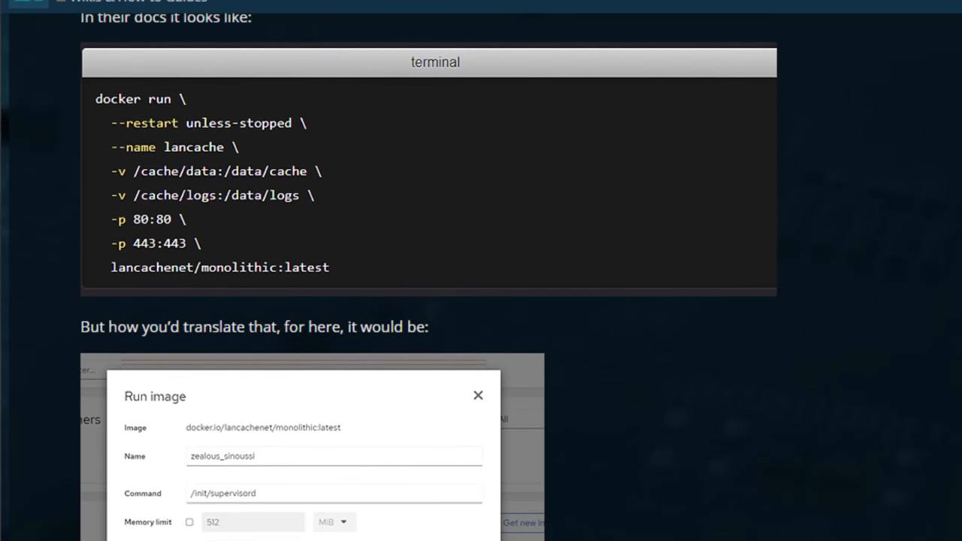
scroll("down", 3)
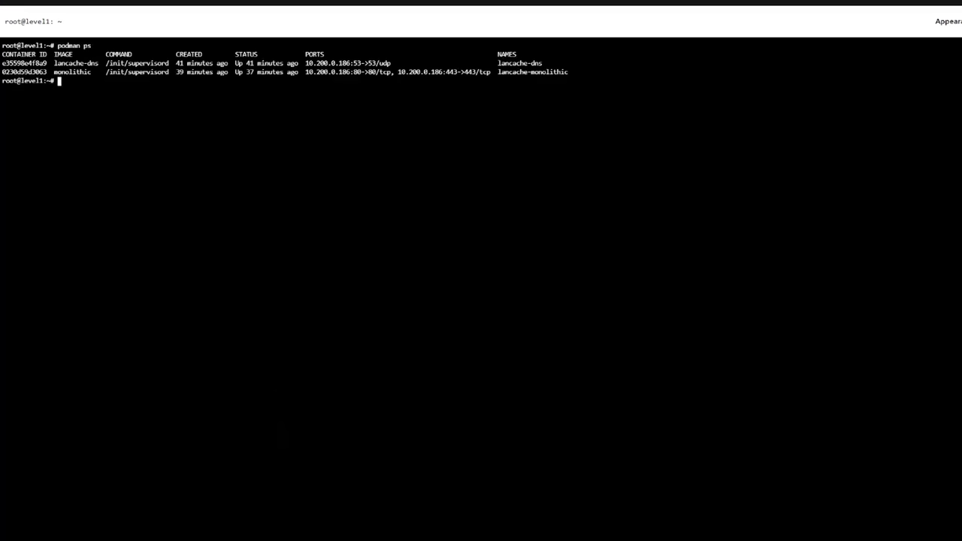
Tail /data/logs/access.log in container 0230, then start installing Cuphead in Steam
type("podman exec -it 0230 tail -f /data/logs/access.log")
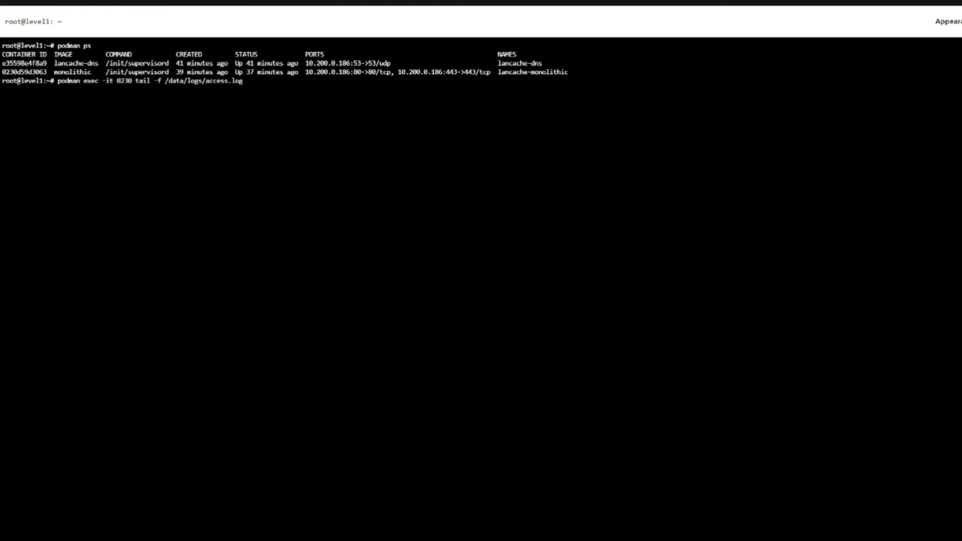
key("Return")
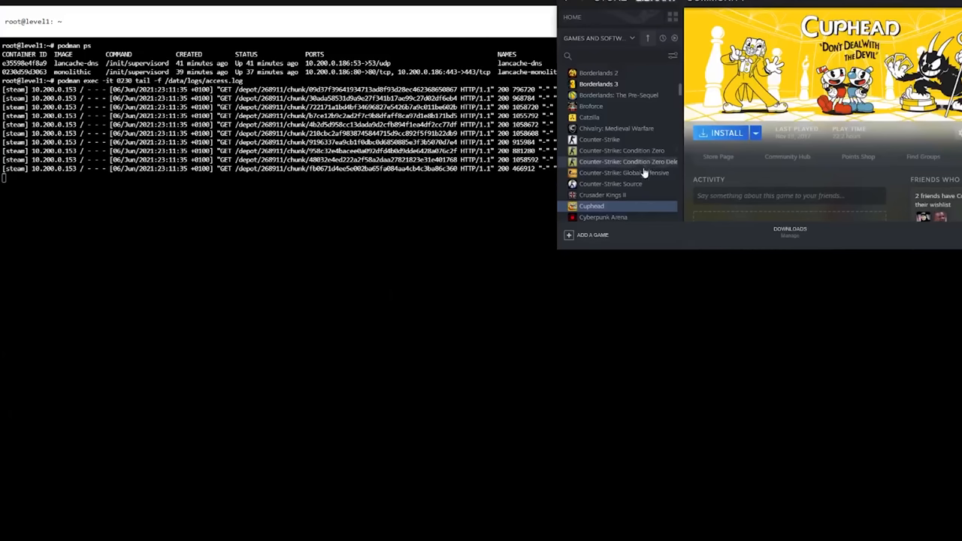
left_click(721, 133)
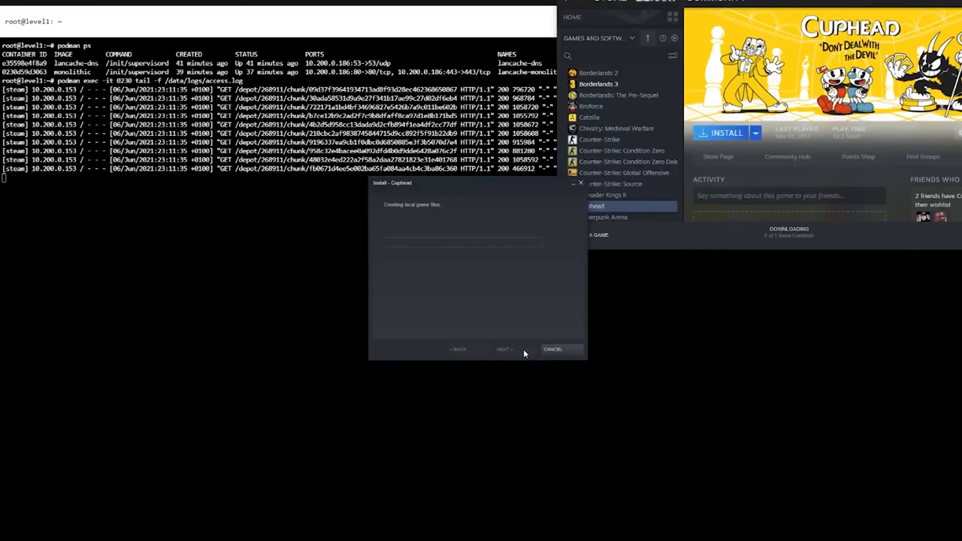
left_click(503, 348)
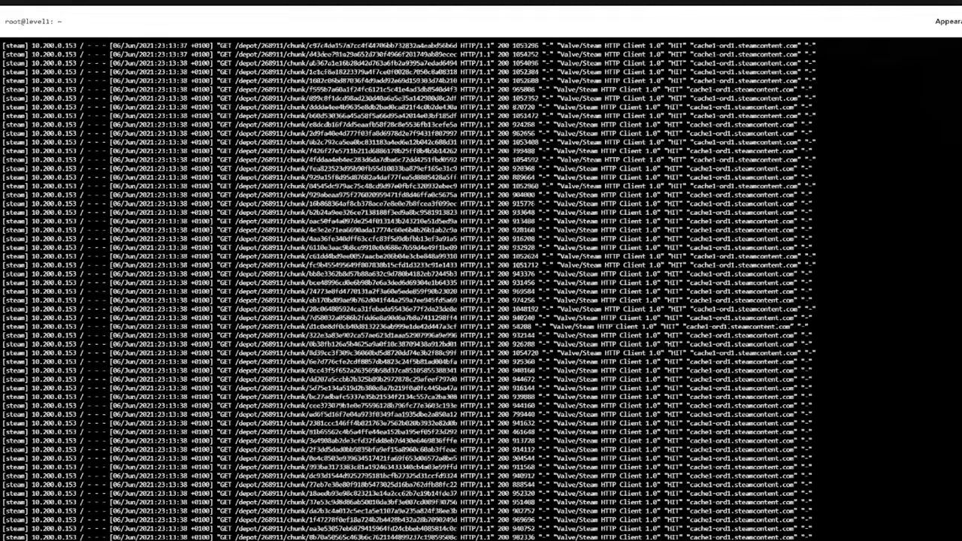
scroll("down", 3)
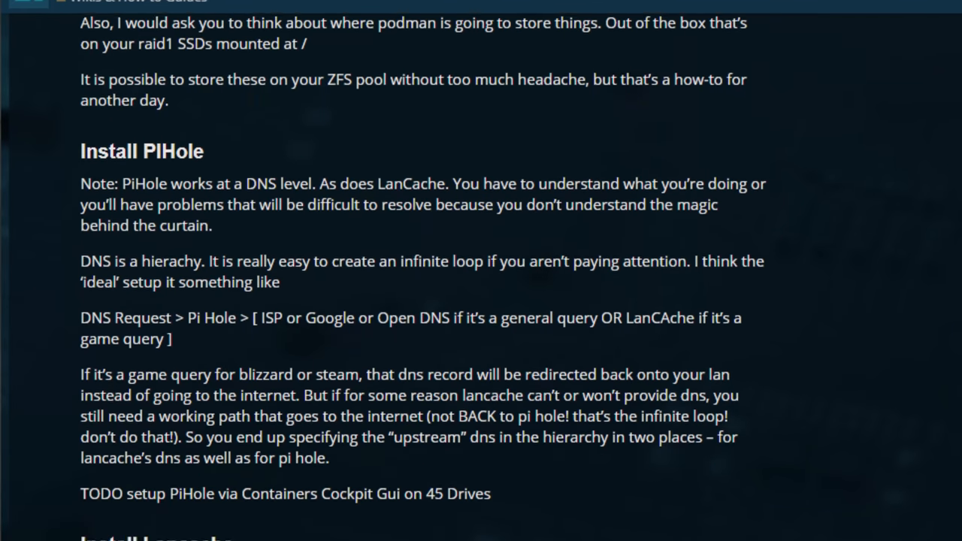
Follow the Pi-hole link and scroll the Pi-hole homepage down to installation step 3
scroll("down", 3)
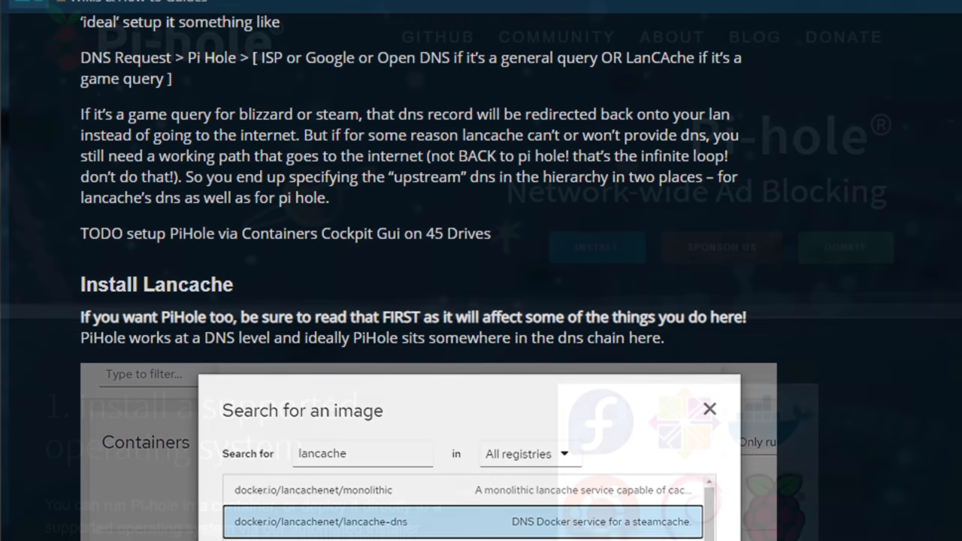
left_click(708, 408)
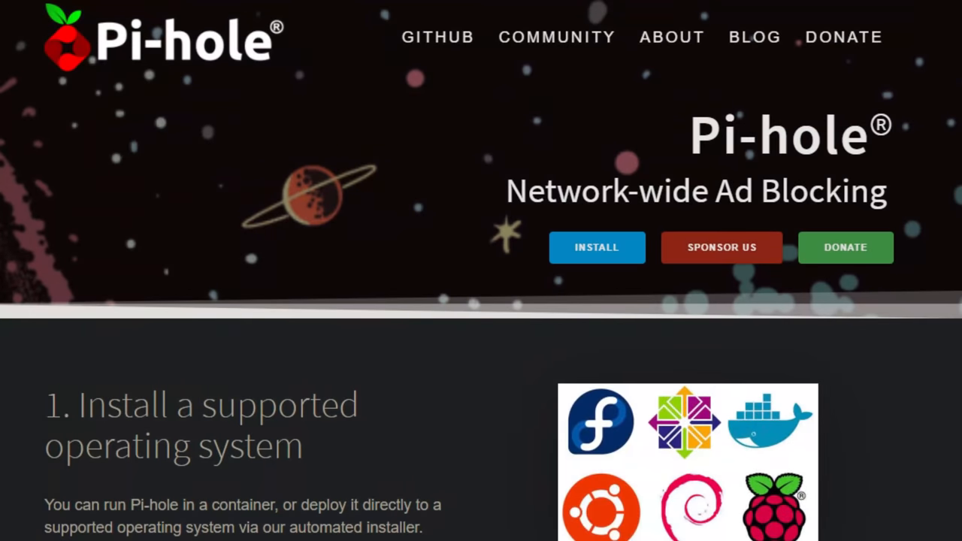
scroll("down", 3)
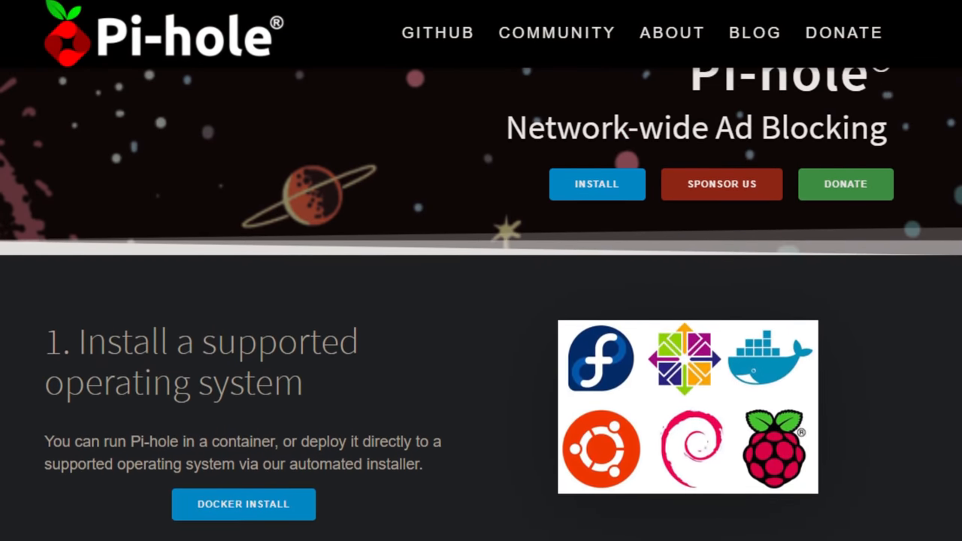
scroll("down", 3)
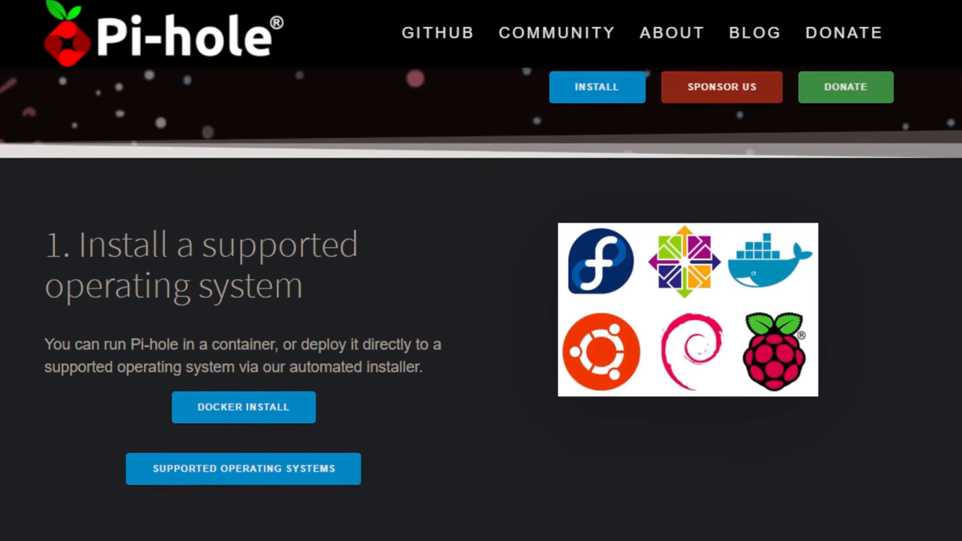
scroll("down", 3)
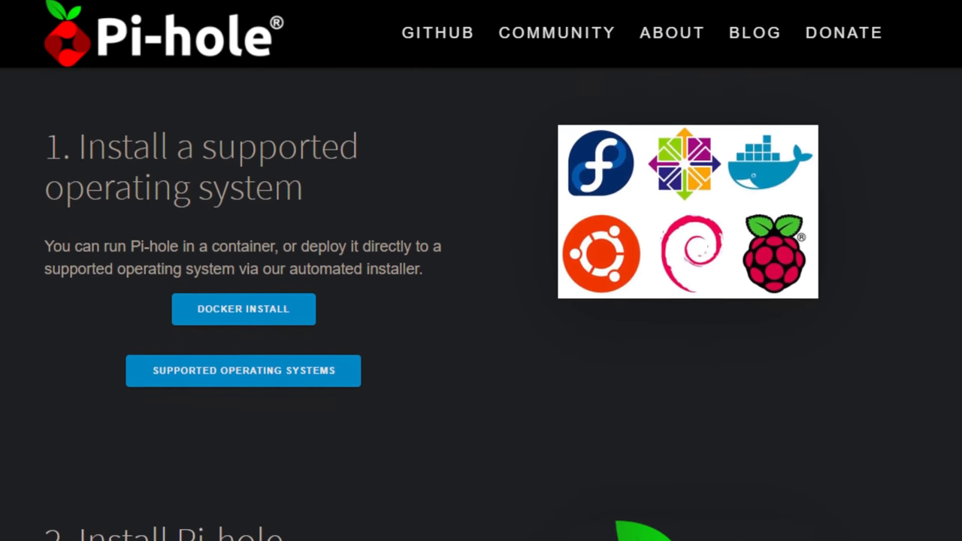
scroll("down", 3)
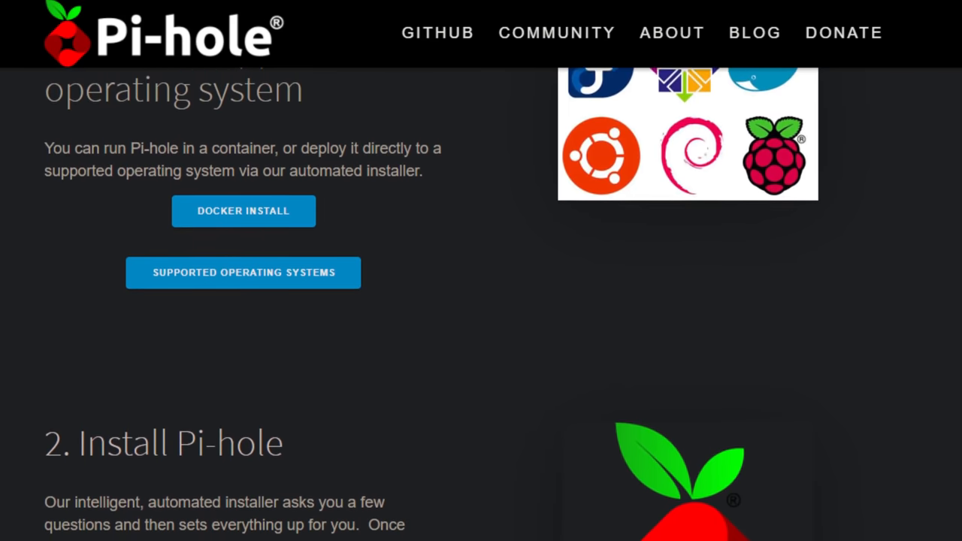
scroll("down", 3)
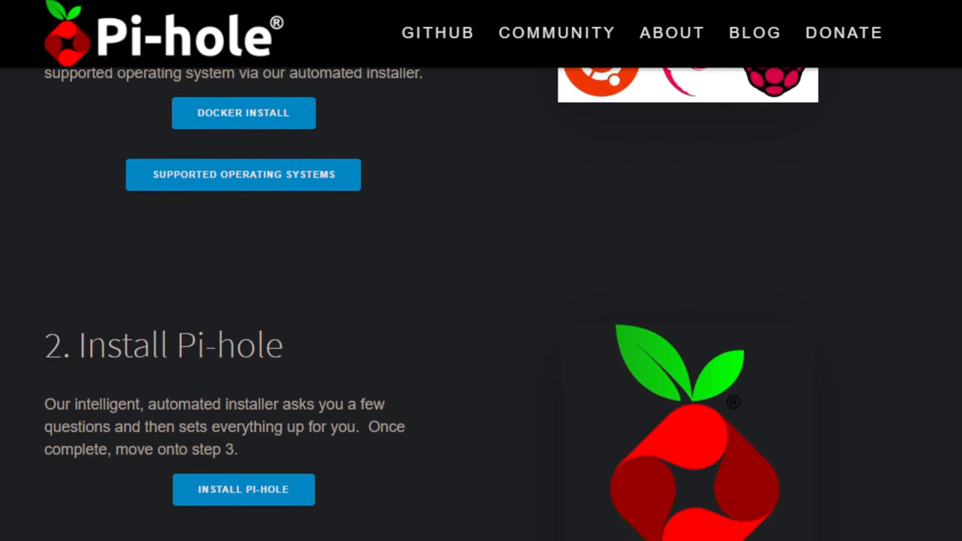
scroll("down", 3)
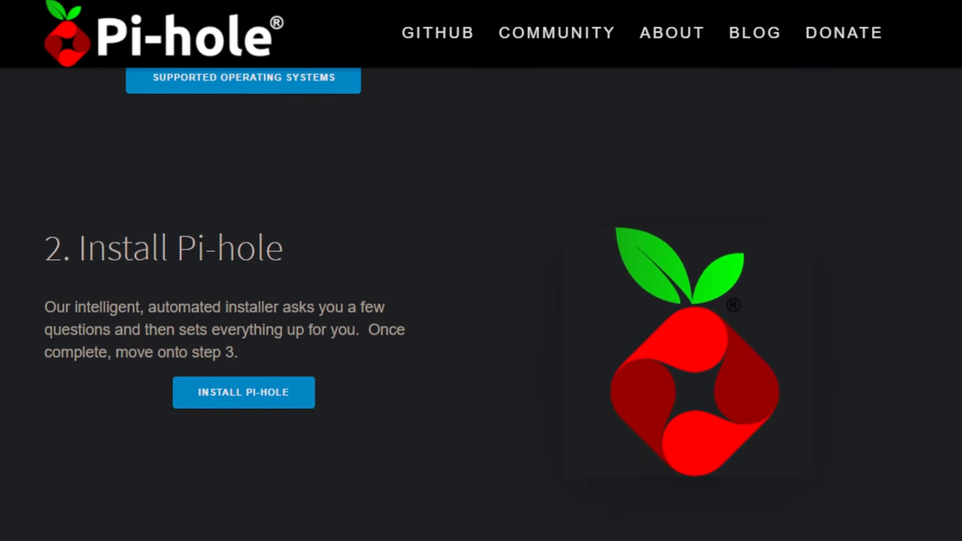
scroll("up", 3)
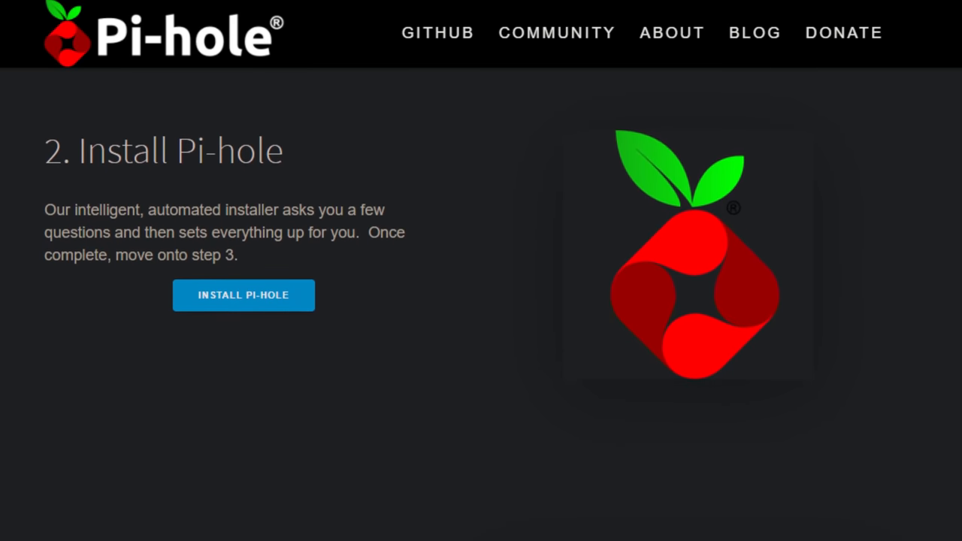
scroll("down", 3)
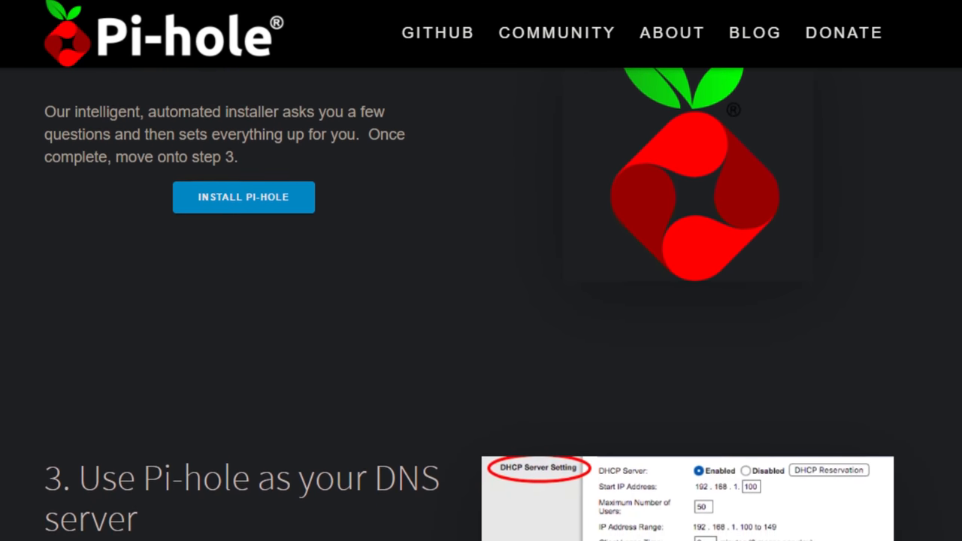
scroll("down", 3)
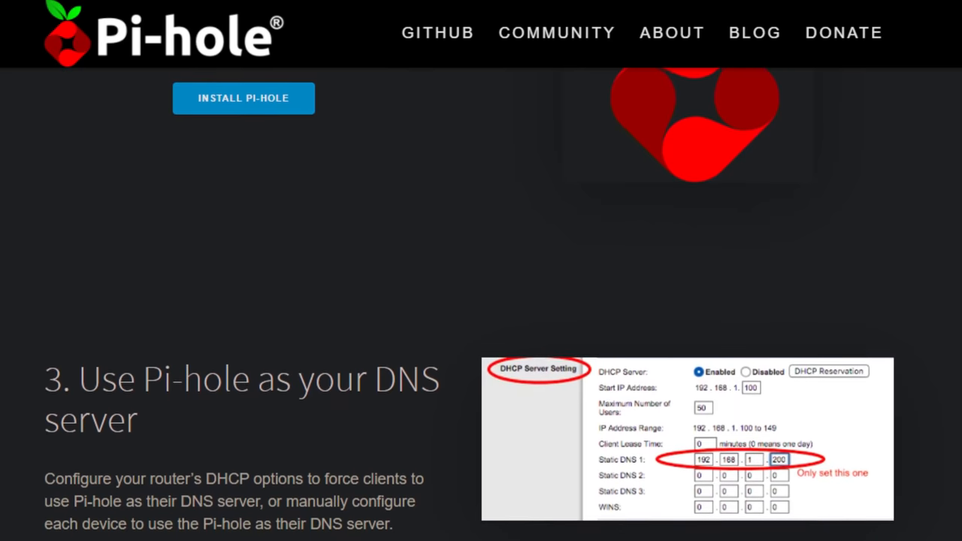
scroll("down", 3)
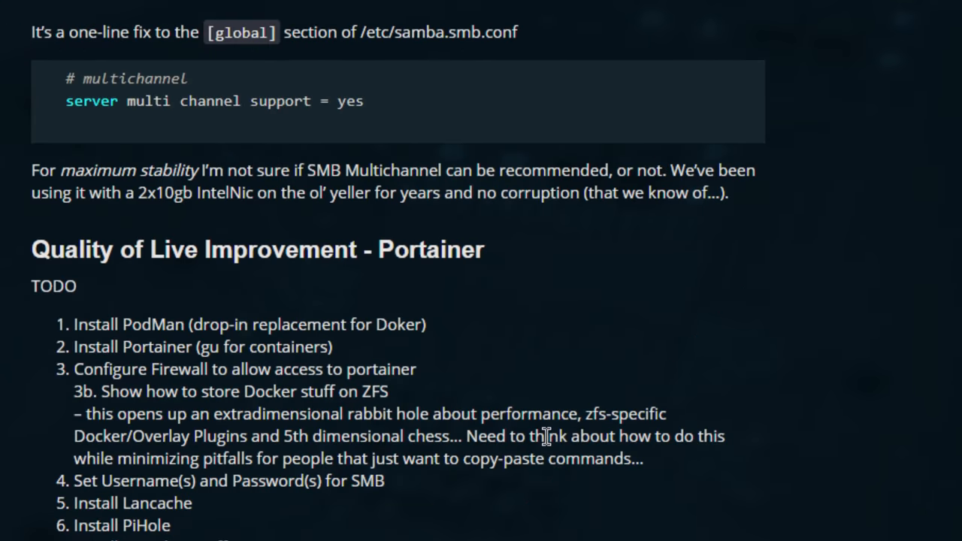
mouse_move(30, 28)
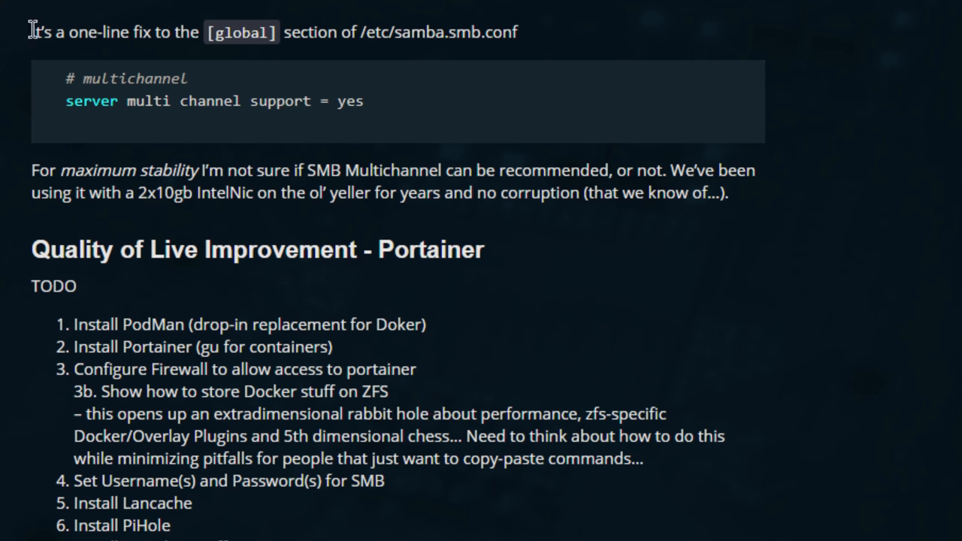
left_click_drag(31, 31, 453, 32)
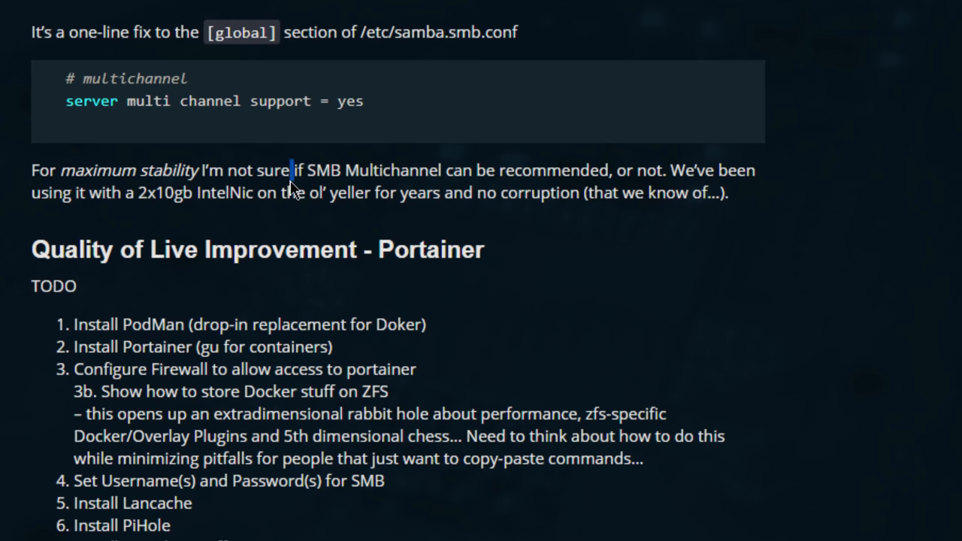
left_click_drag(291, 169, 732, 218)
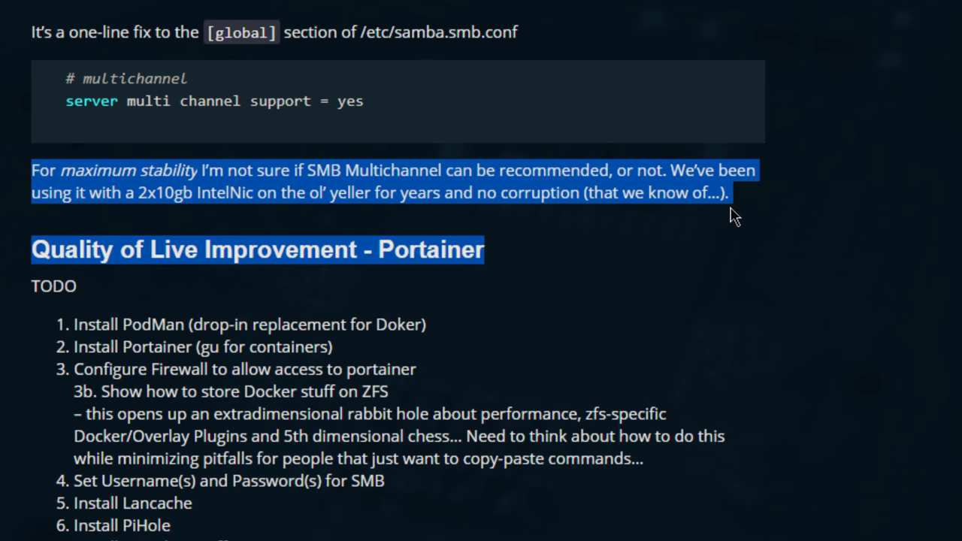
left_click(733, 214)
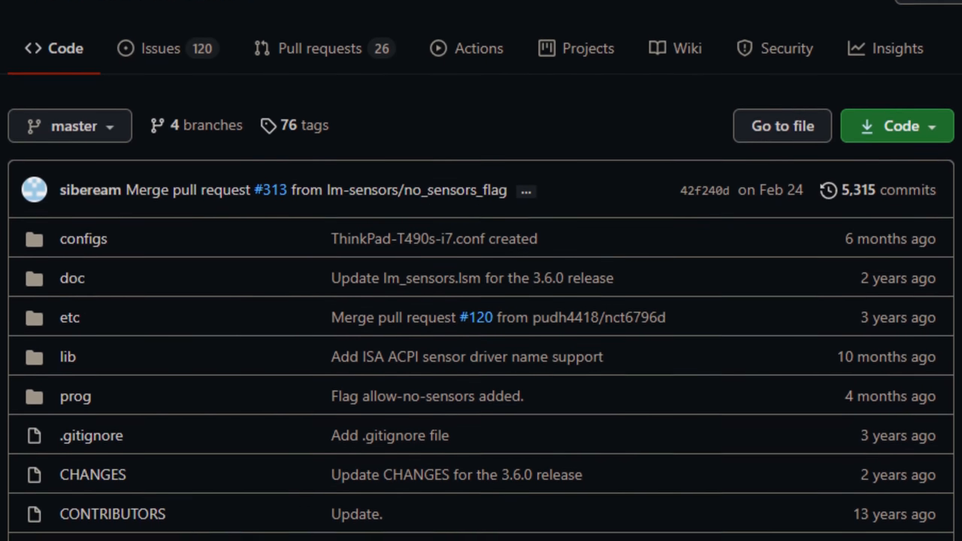
Scroll through the lm-sensors repository's folder and file listing
scroll("down", 3)
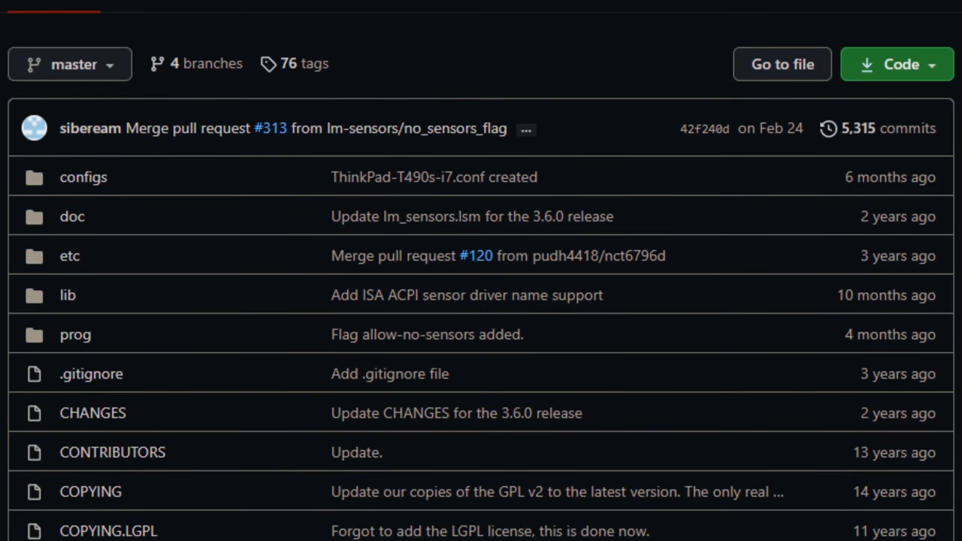
scroll("down", 3)
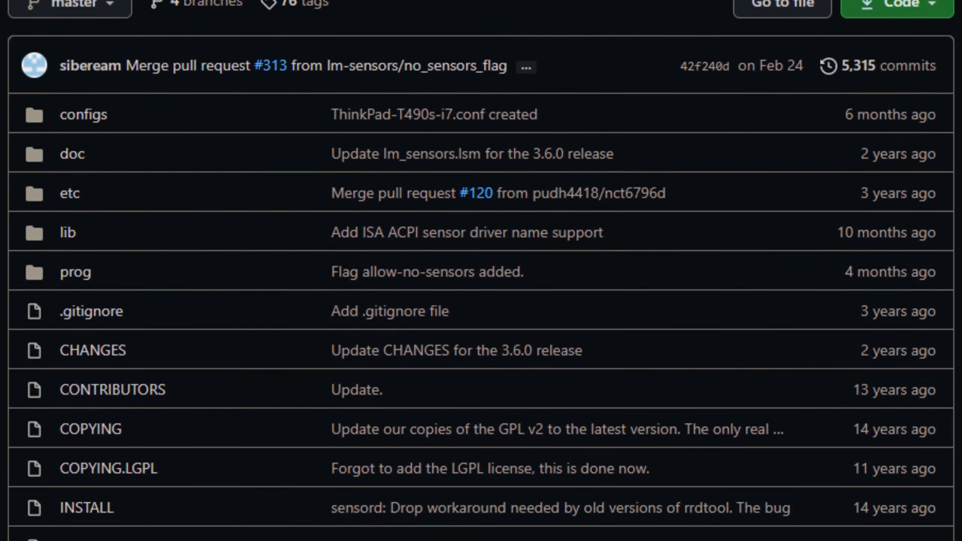
scroll("down", 3)
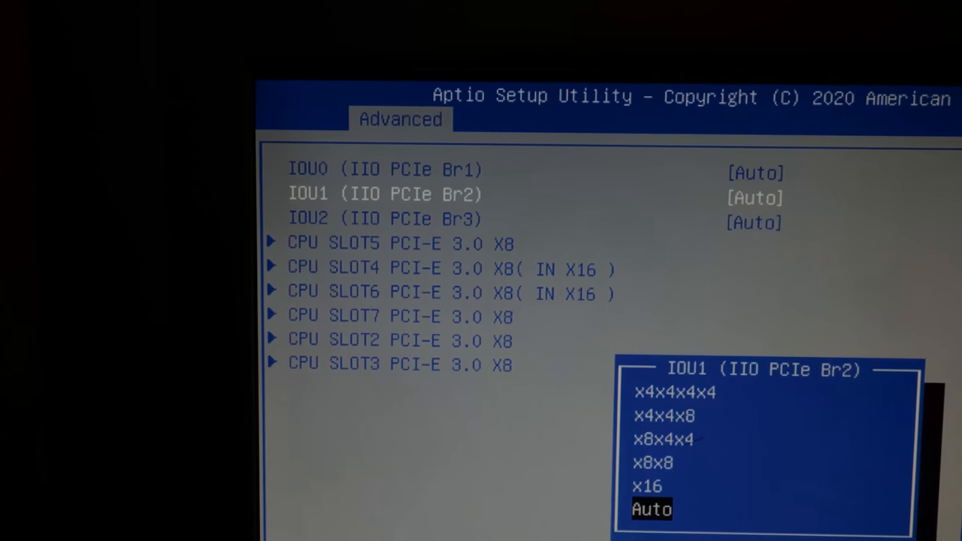
Choose x16 for the IOU1 (IIO PCIe Br2) bifurcation setting
key("up")
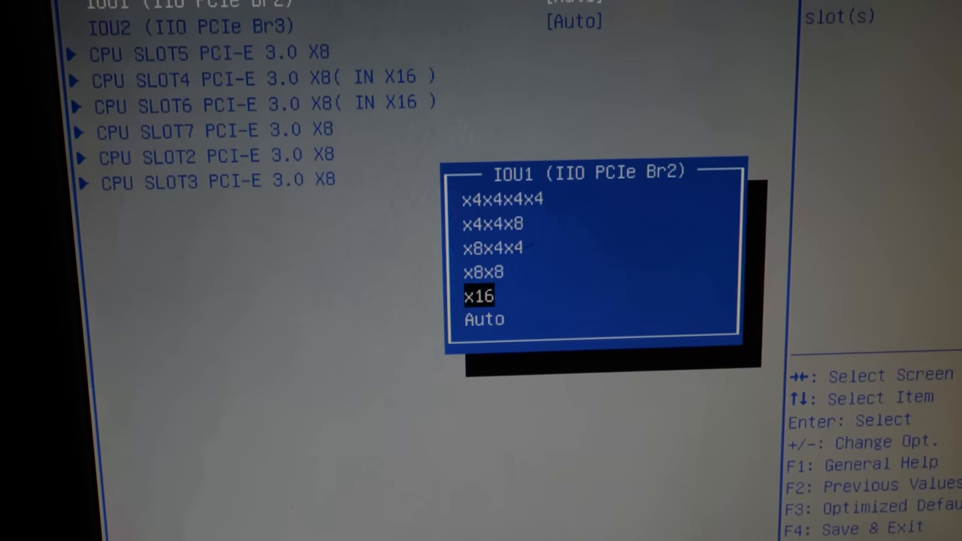
key("up")
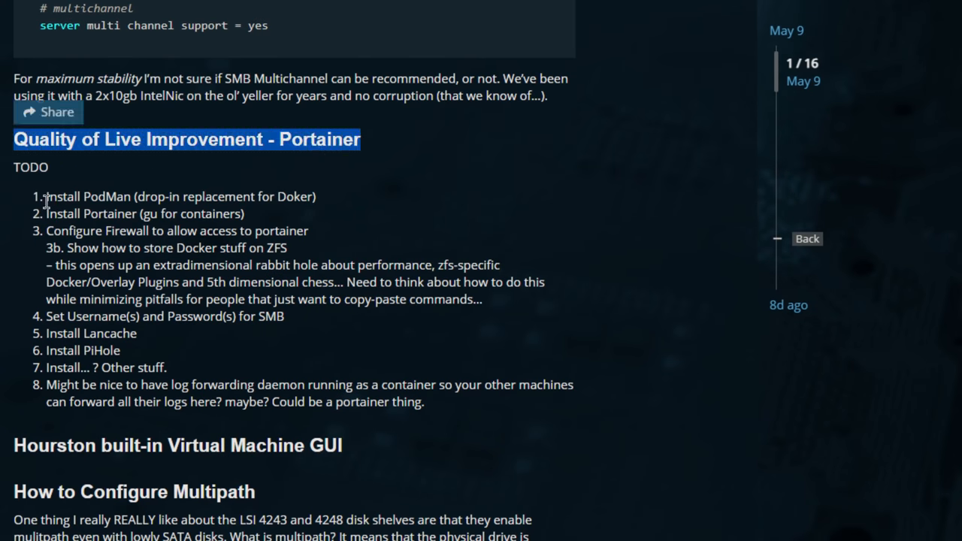
double_click(110, 213)
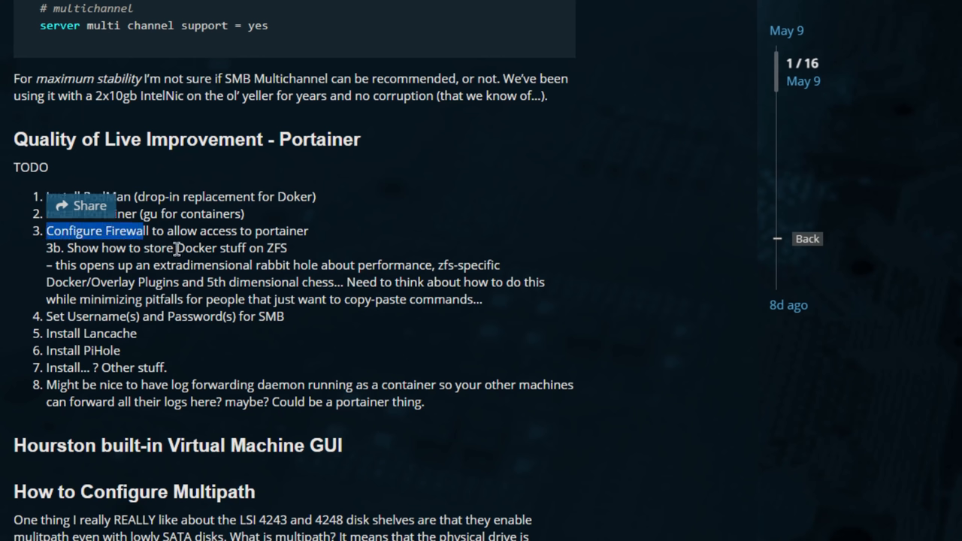
left_click_drag(177, 248, 368, 445)
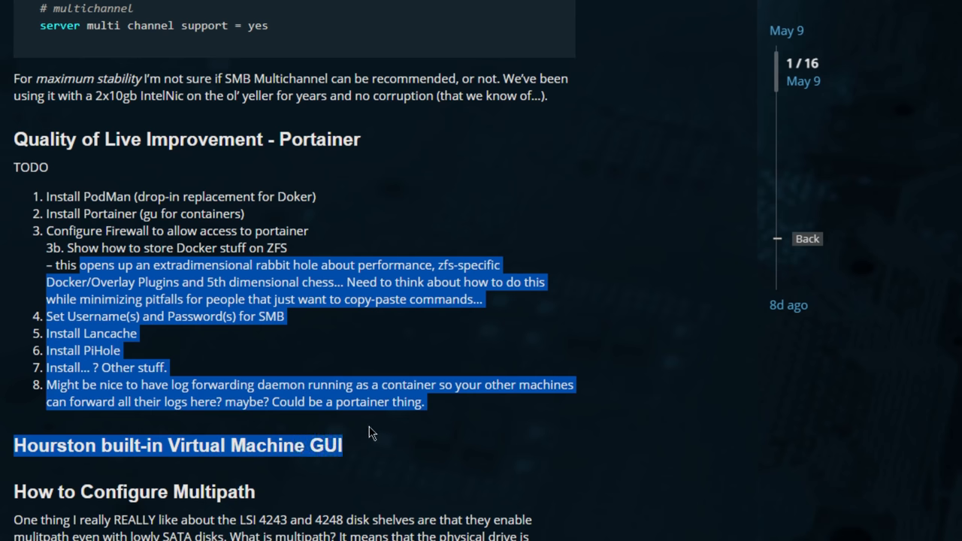
left_click(239, 304)
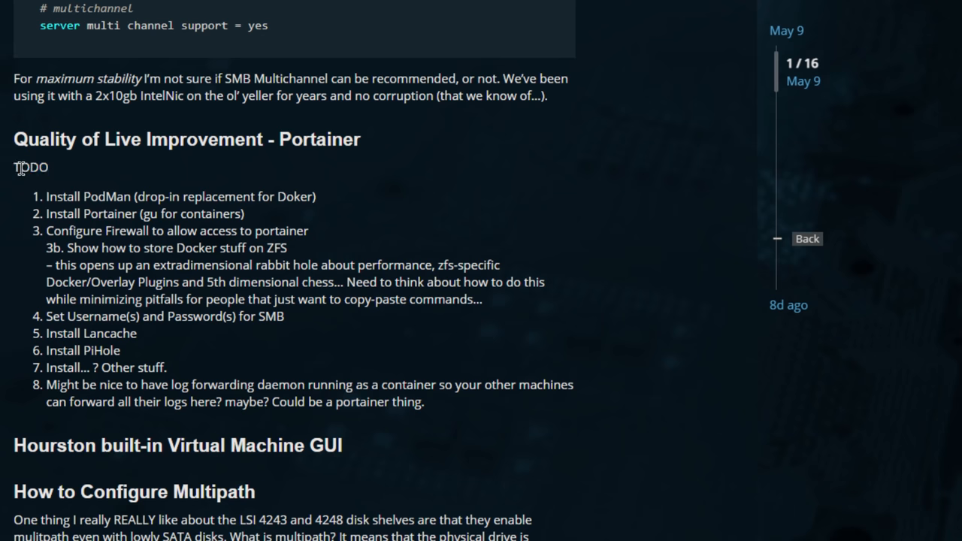
mouse_move(18, 186)
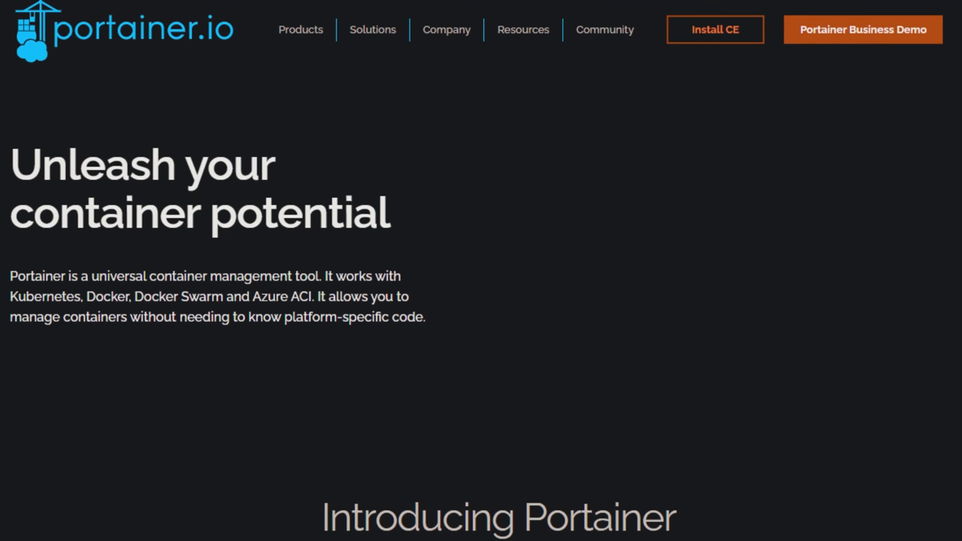
Scroll the portainer.io home page down to the Introducing Portainer section
scroll("down", 3)
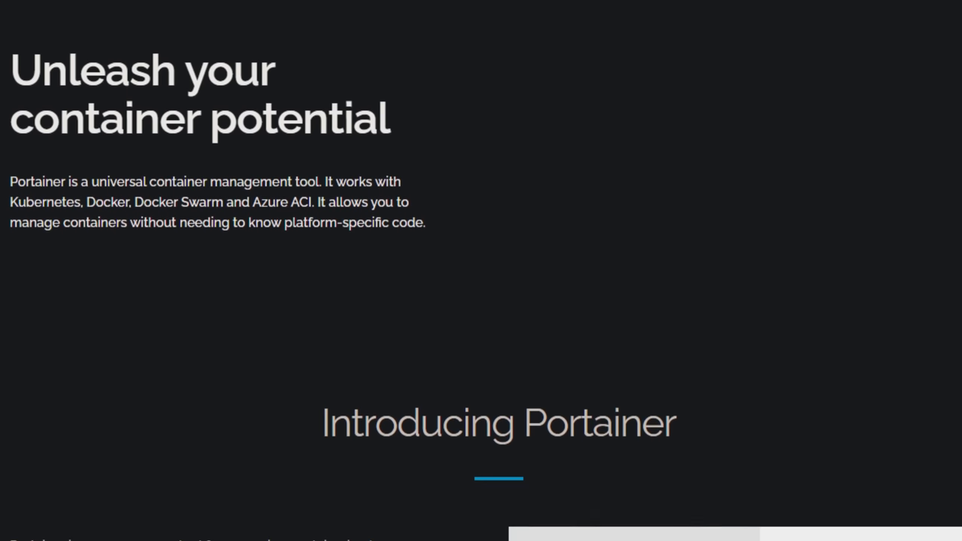
scroll("down", 3)
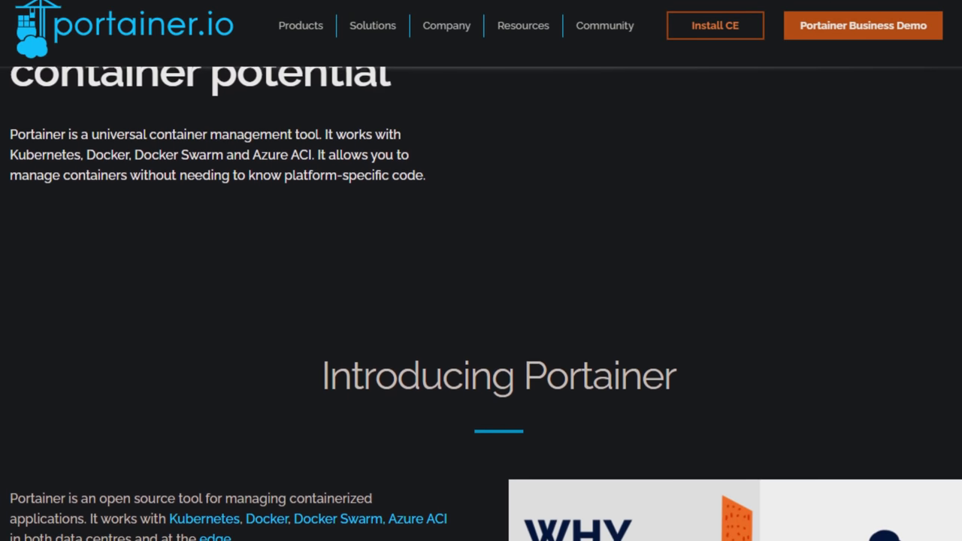
scroll("down", 3)
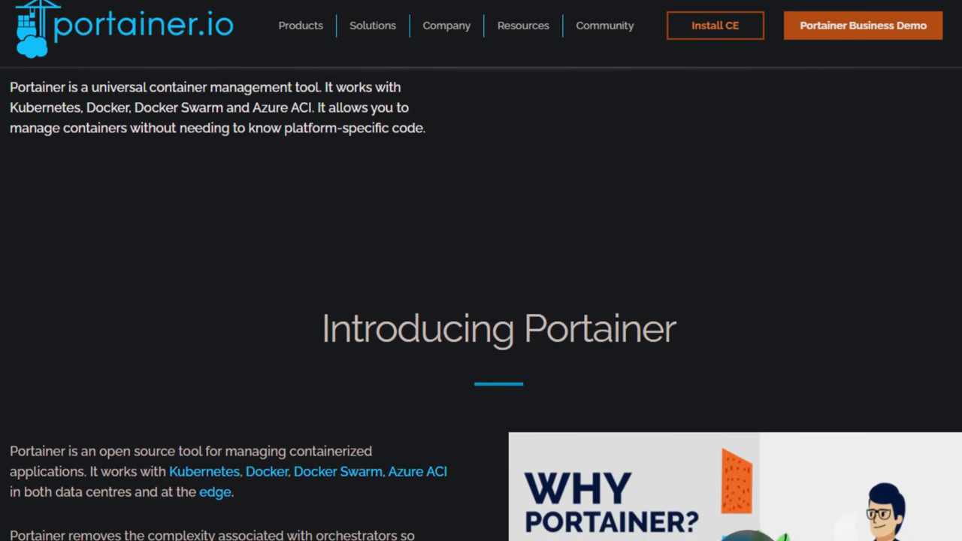
scroll("down", 3)
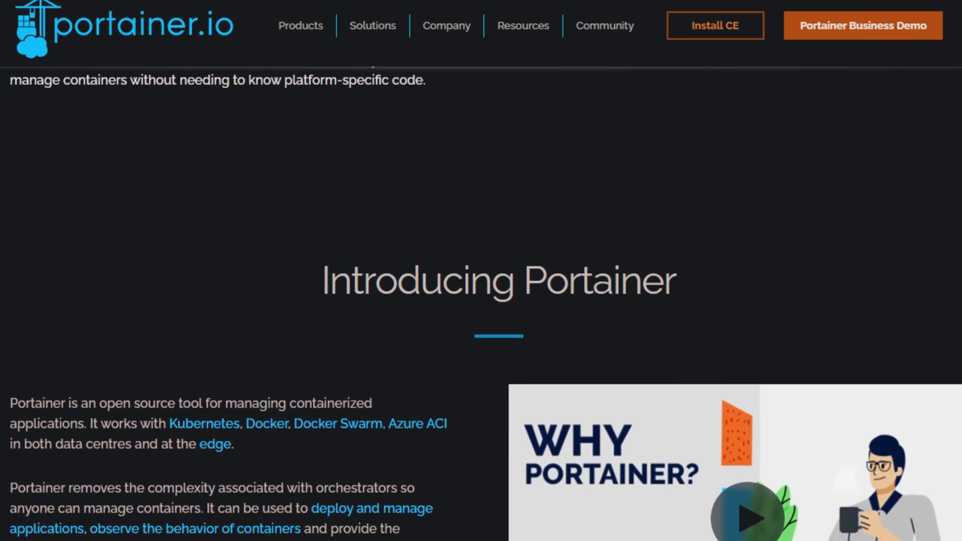
scroll("down", 3)
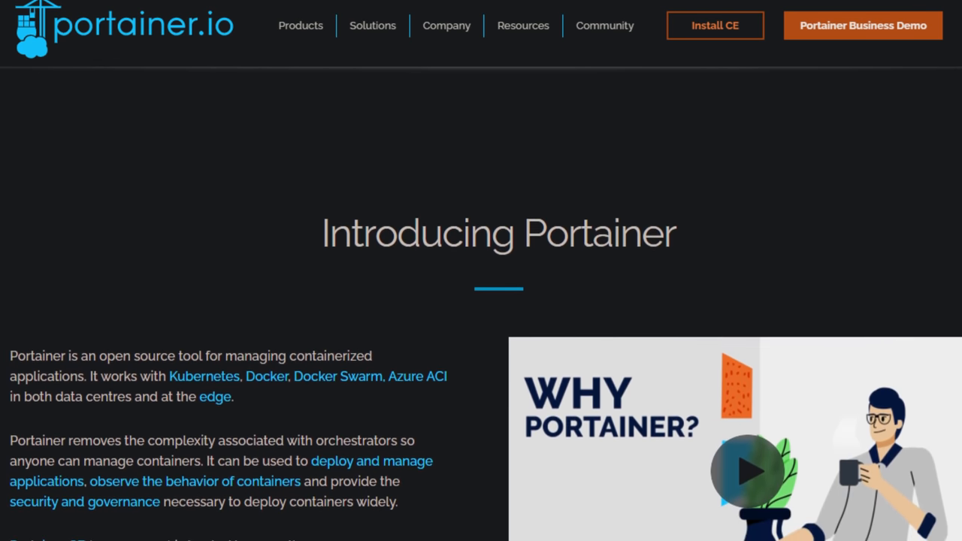
scroll("down", 3)
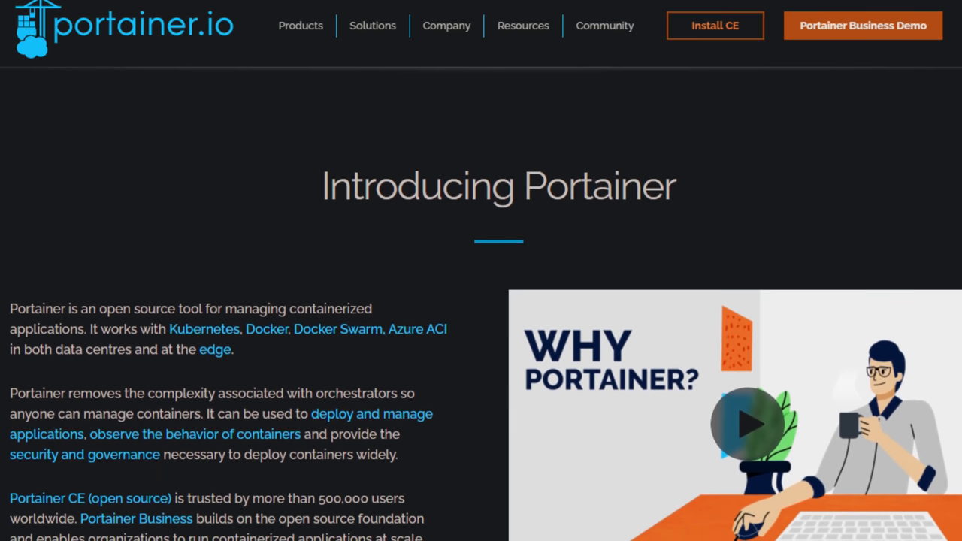
scroll("down", 3)
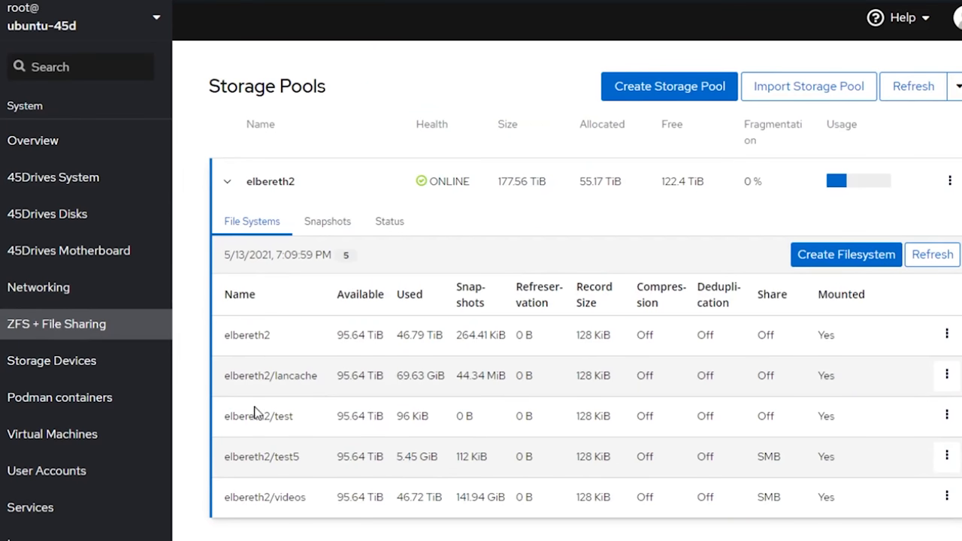
mouse_move(580, 434)
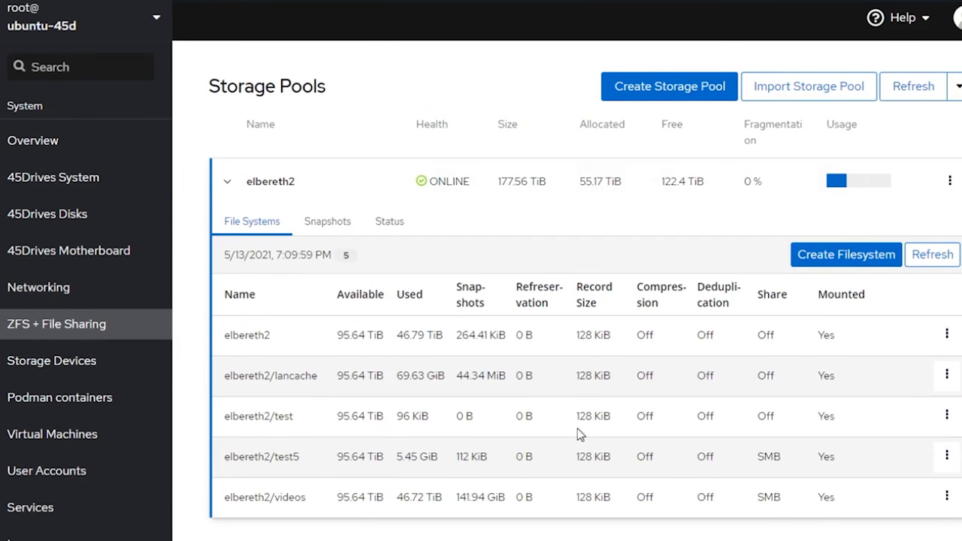
mouse_move(389, 318)
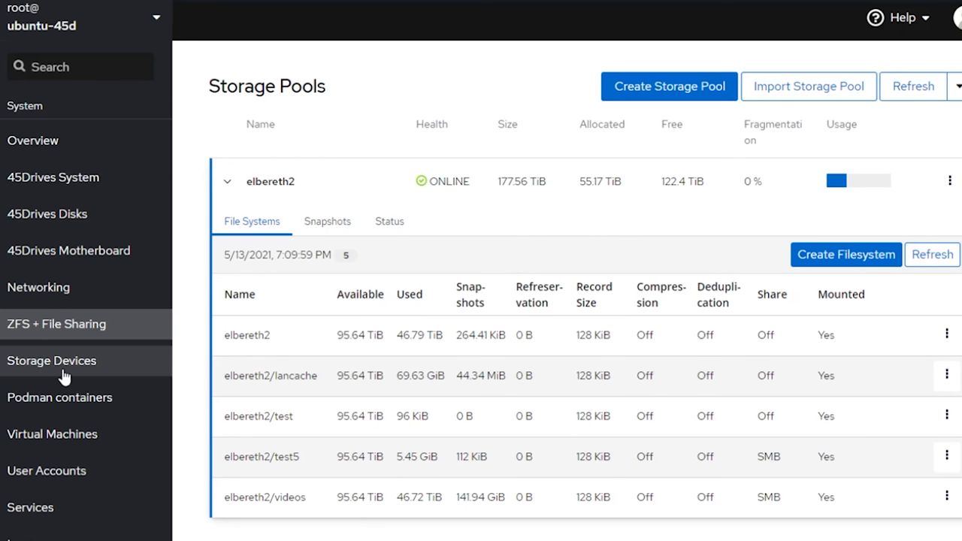
Visit Storage Devices, then highlight and collapse the zealous_sinoussi container's details
left_click(51, 361)
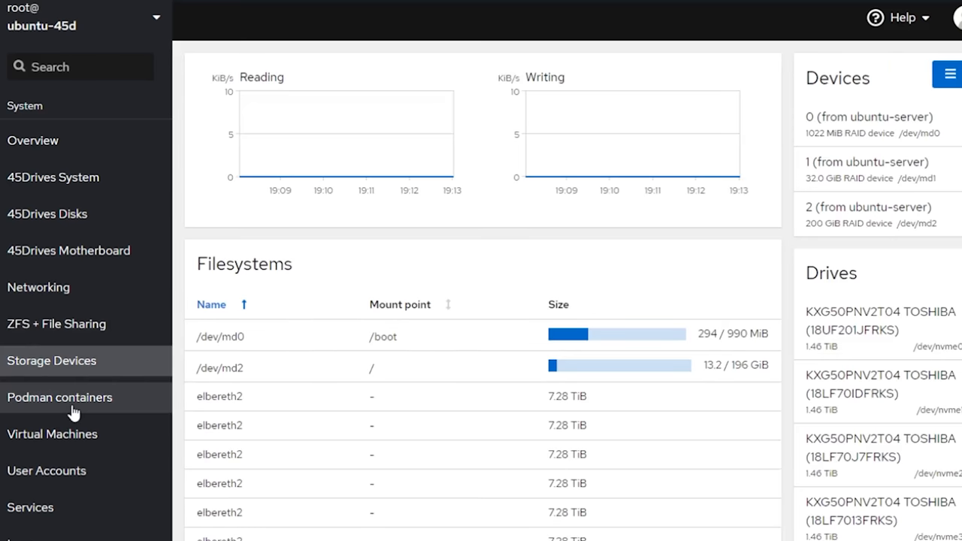
mouse_move(430, 405)
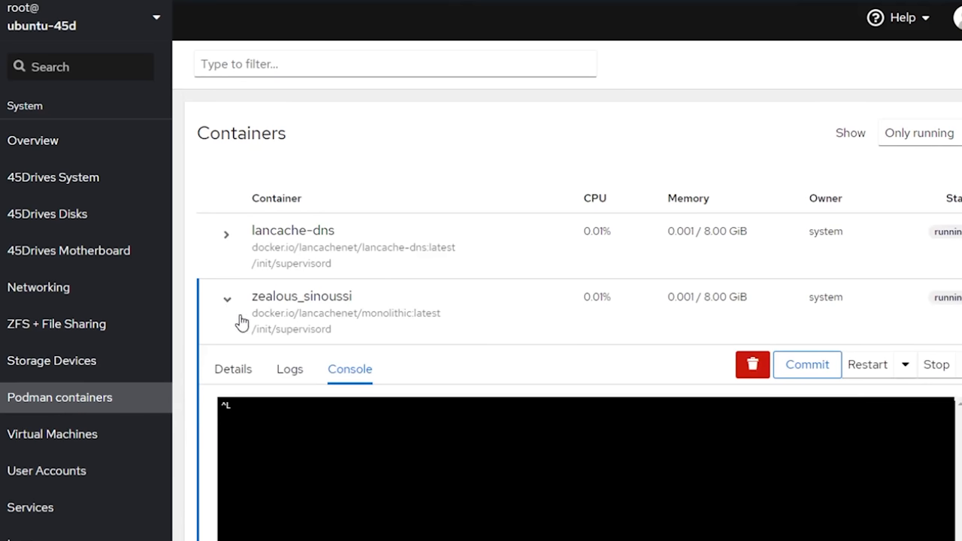
double_click(346, 312)
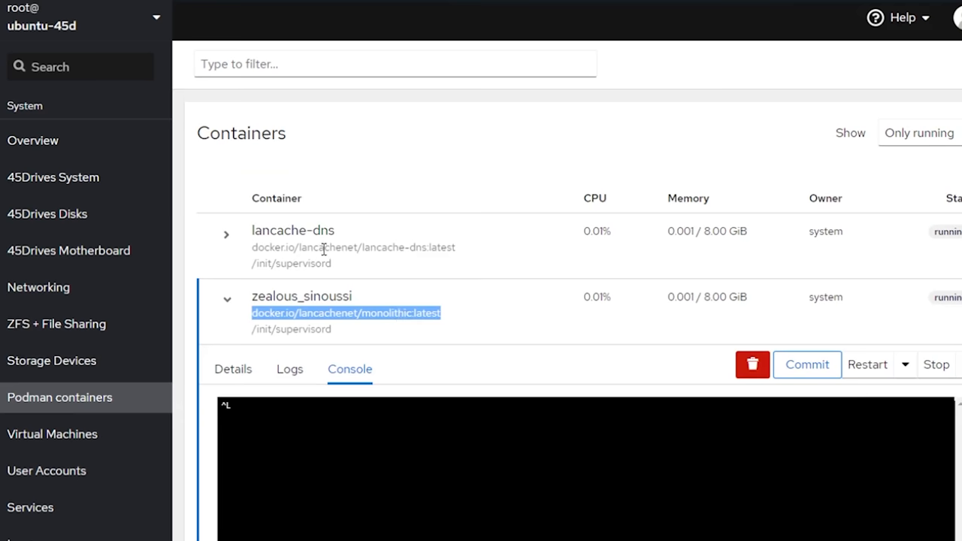
left_click(227, 299)
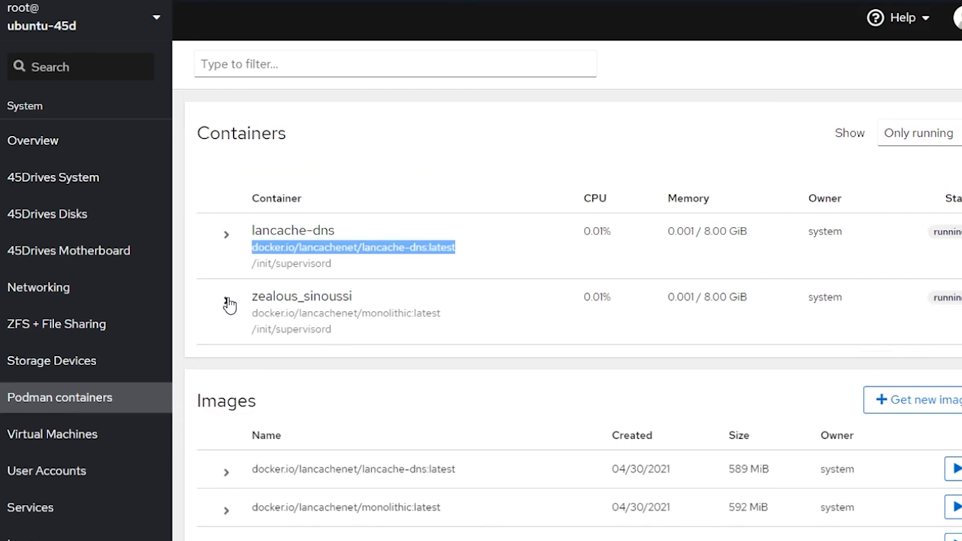